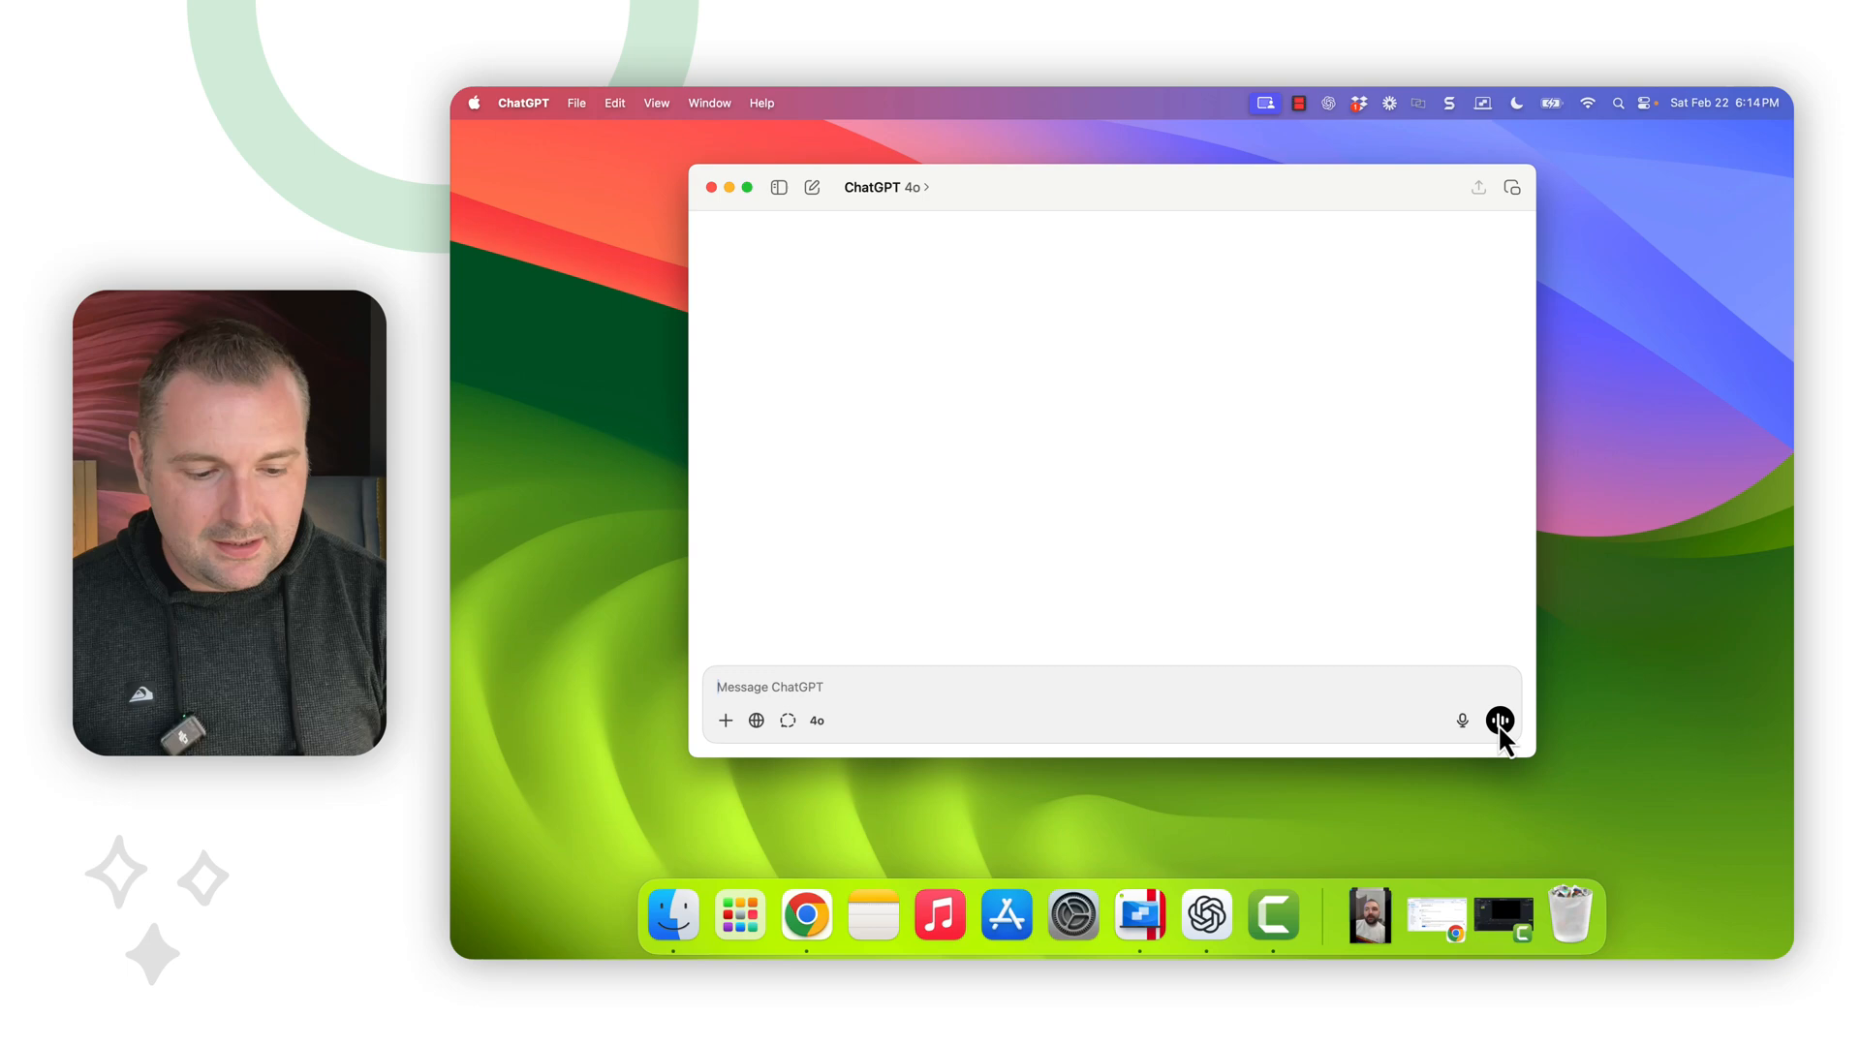
Start Advanced Voice Mode from the empty chat, opening the compact voice orb window.
left_click(1500, 719)
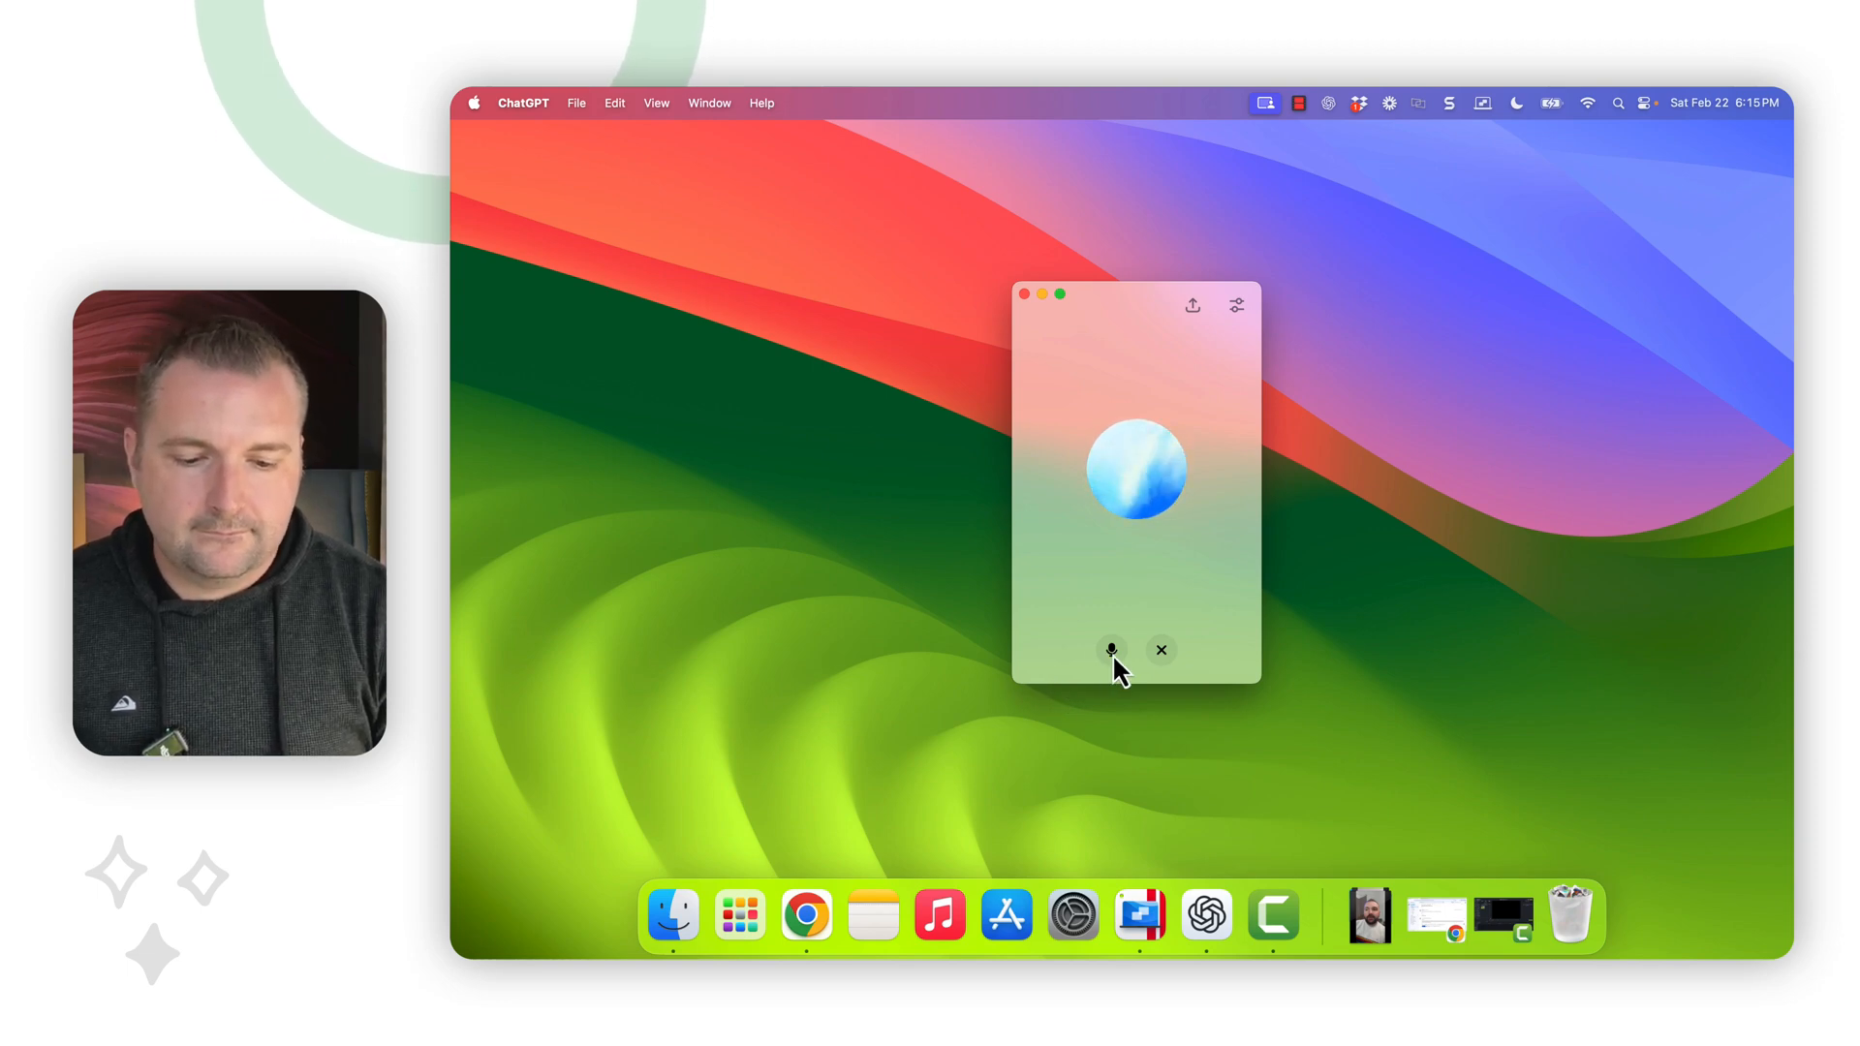
Mute the microphone in the voice window while keeping the session open.
left_click(1110, 650)
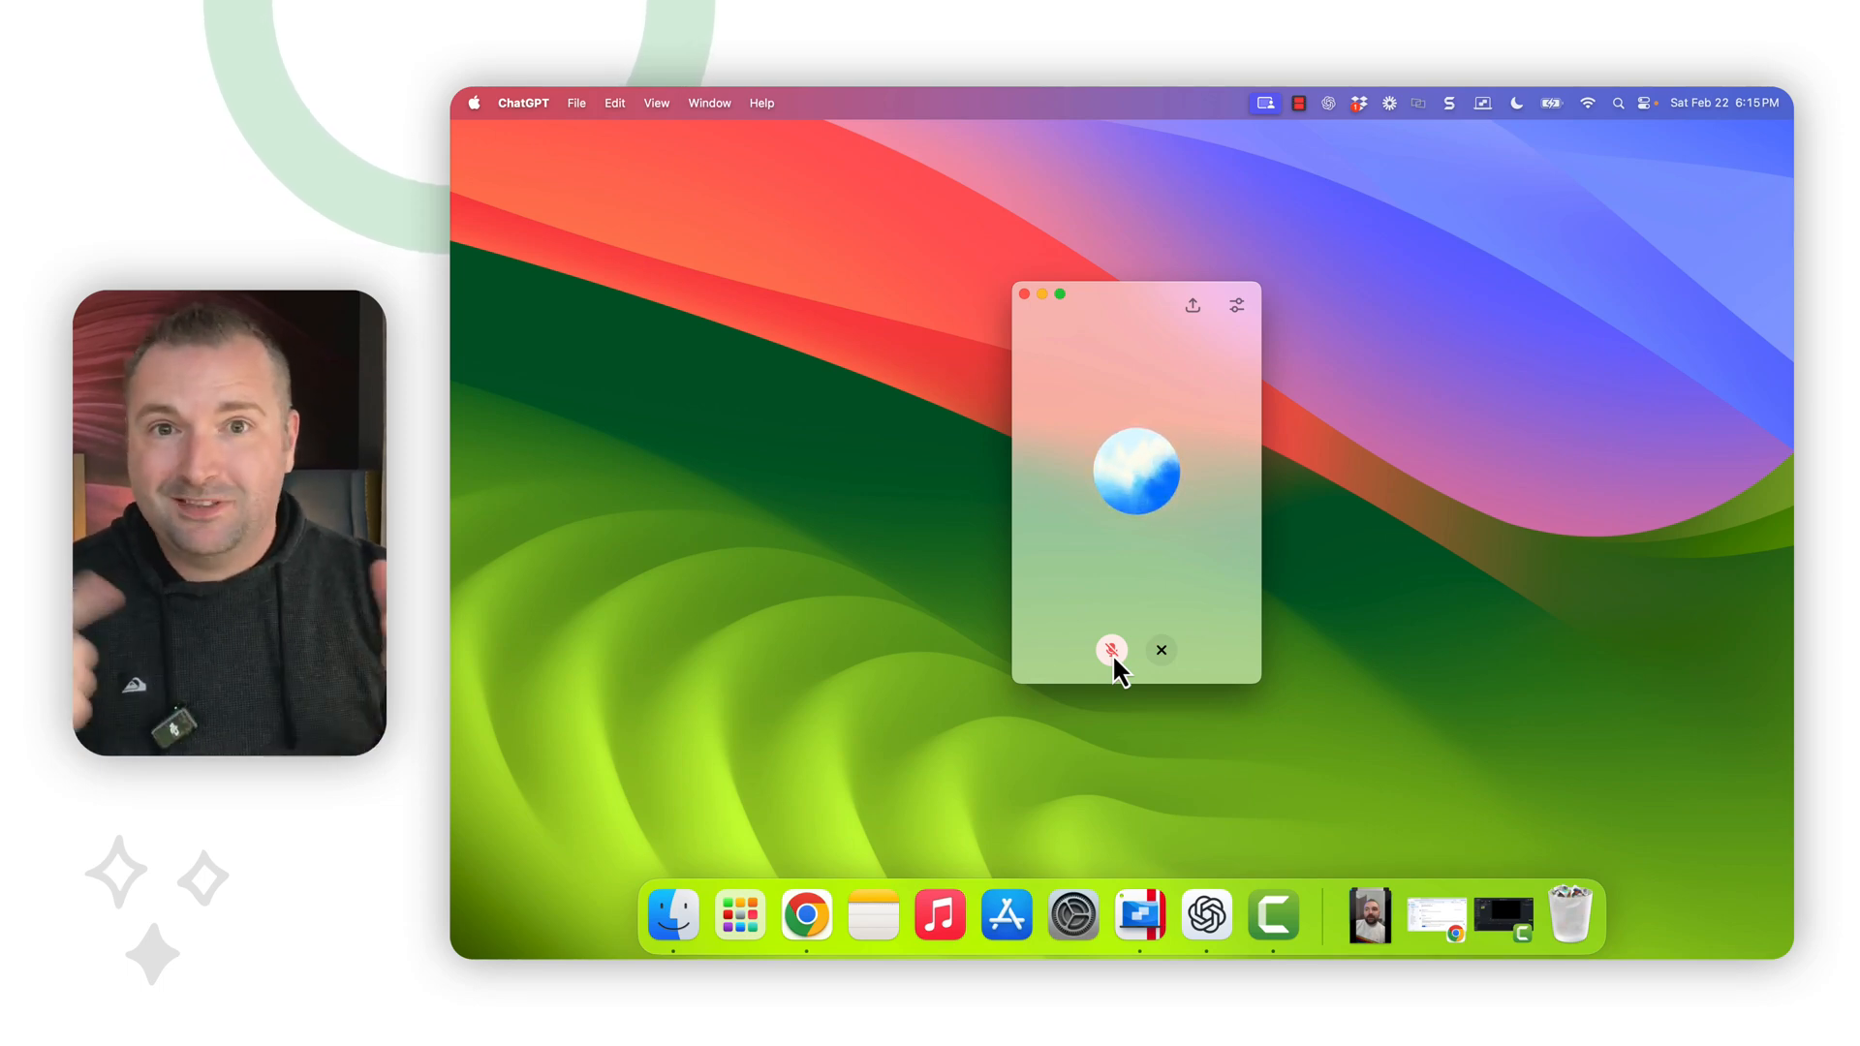
Unmute the microphone to speak your request, then mute it again.
left_click(1111, 650)
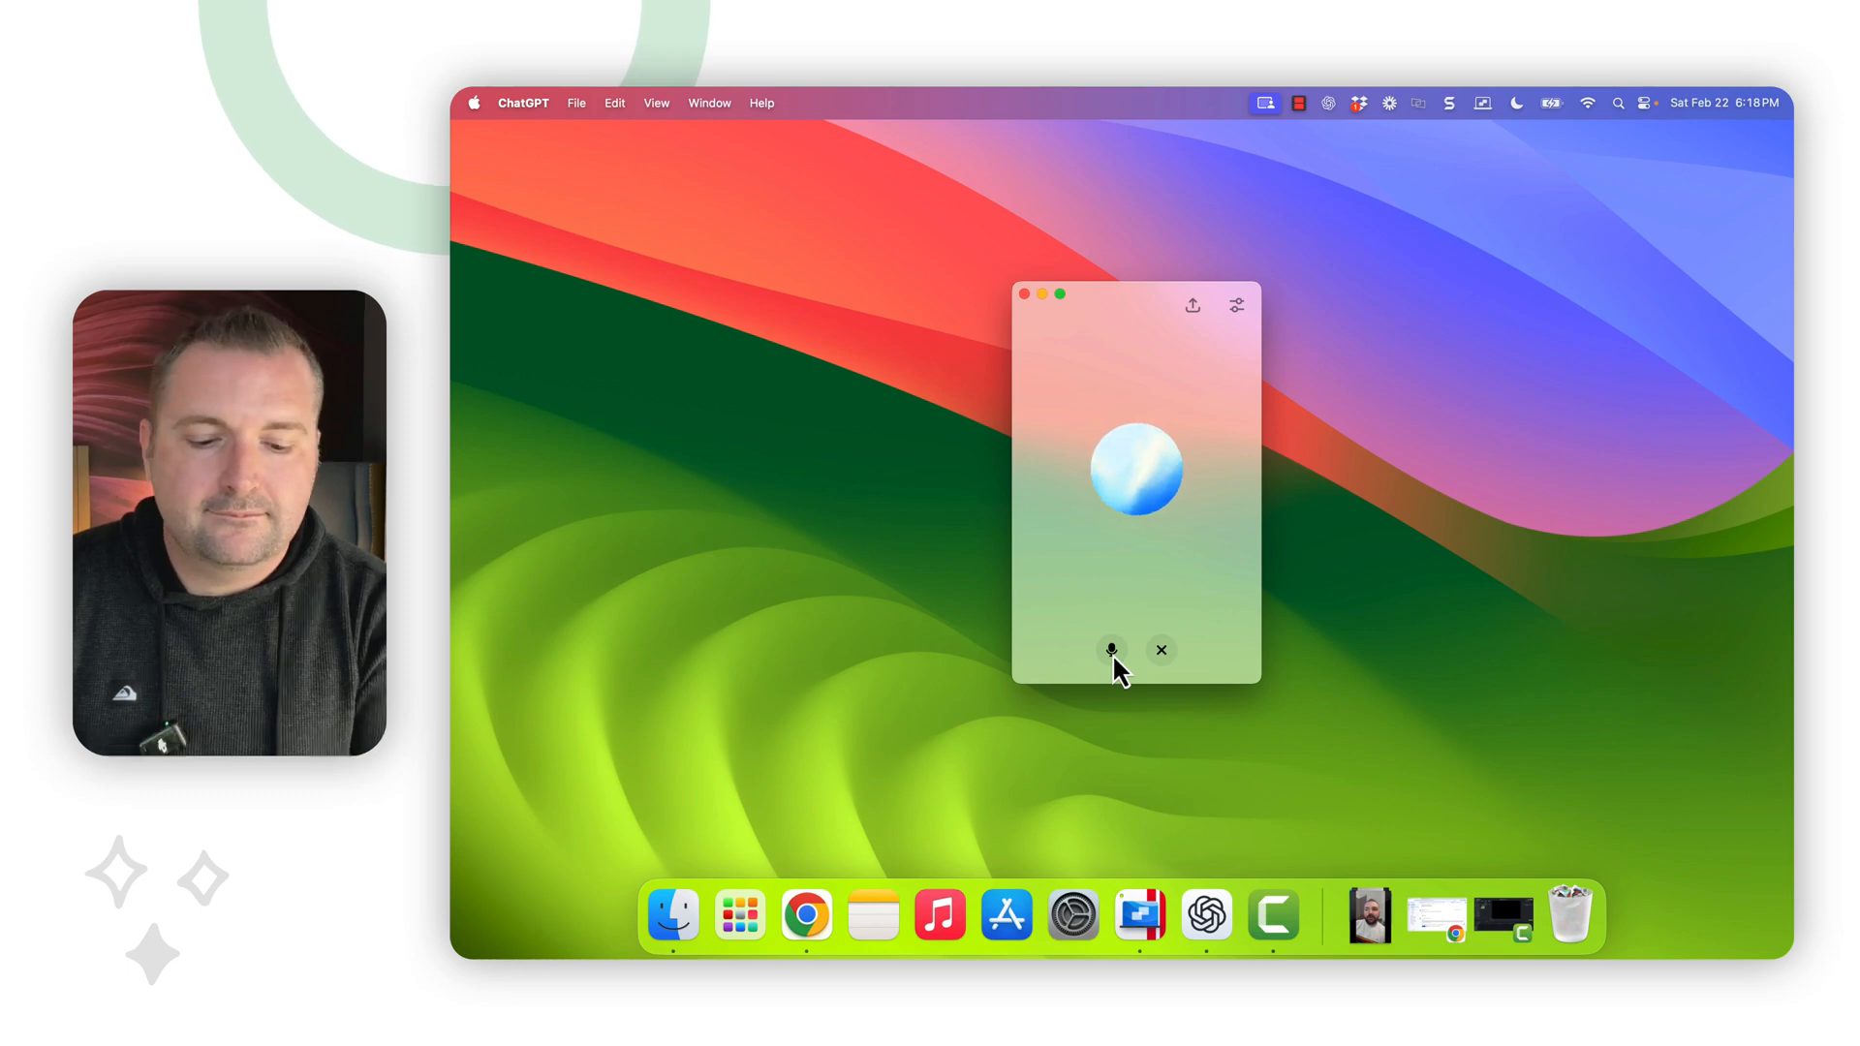
left_click(1110, 650)
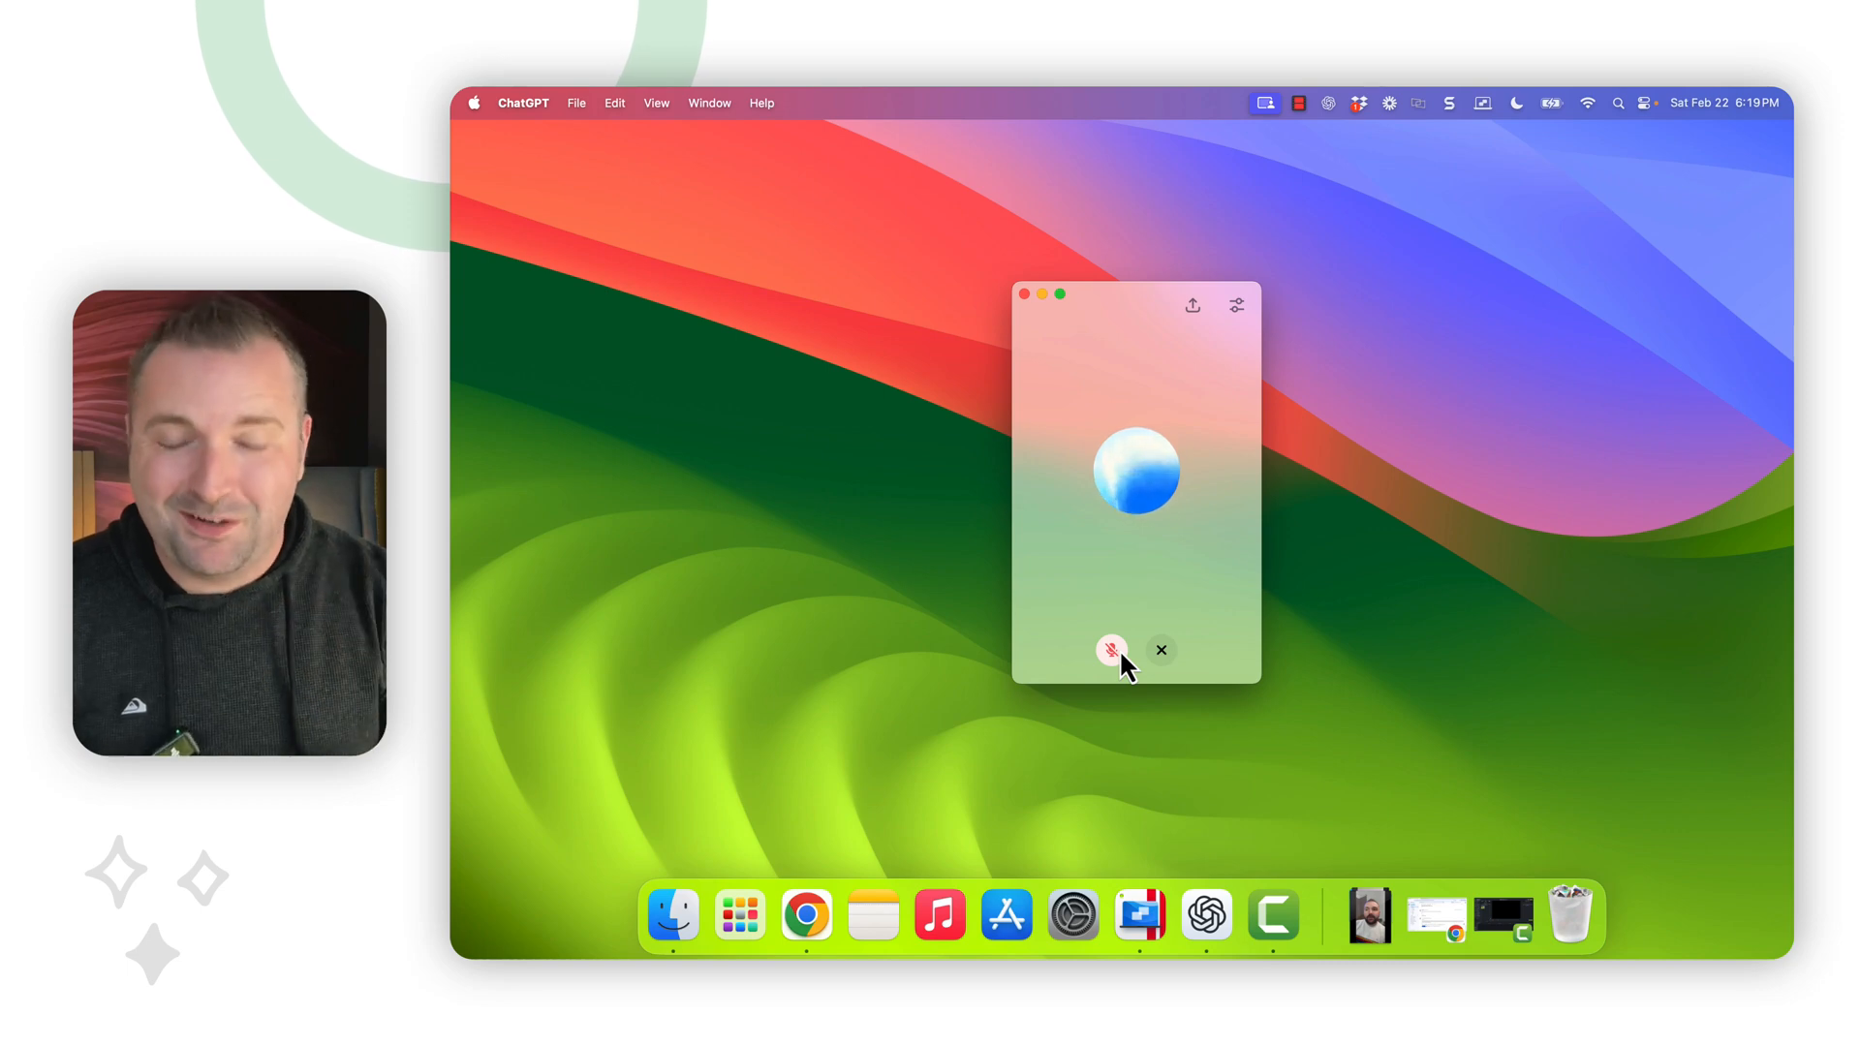
Unmute the microphone to resume talking with ChatGPT in the voice window.
left_click(1110, 650)
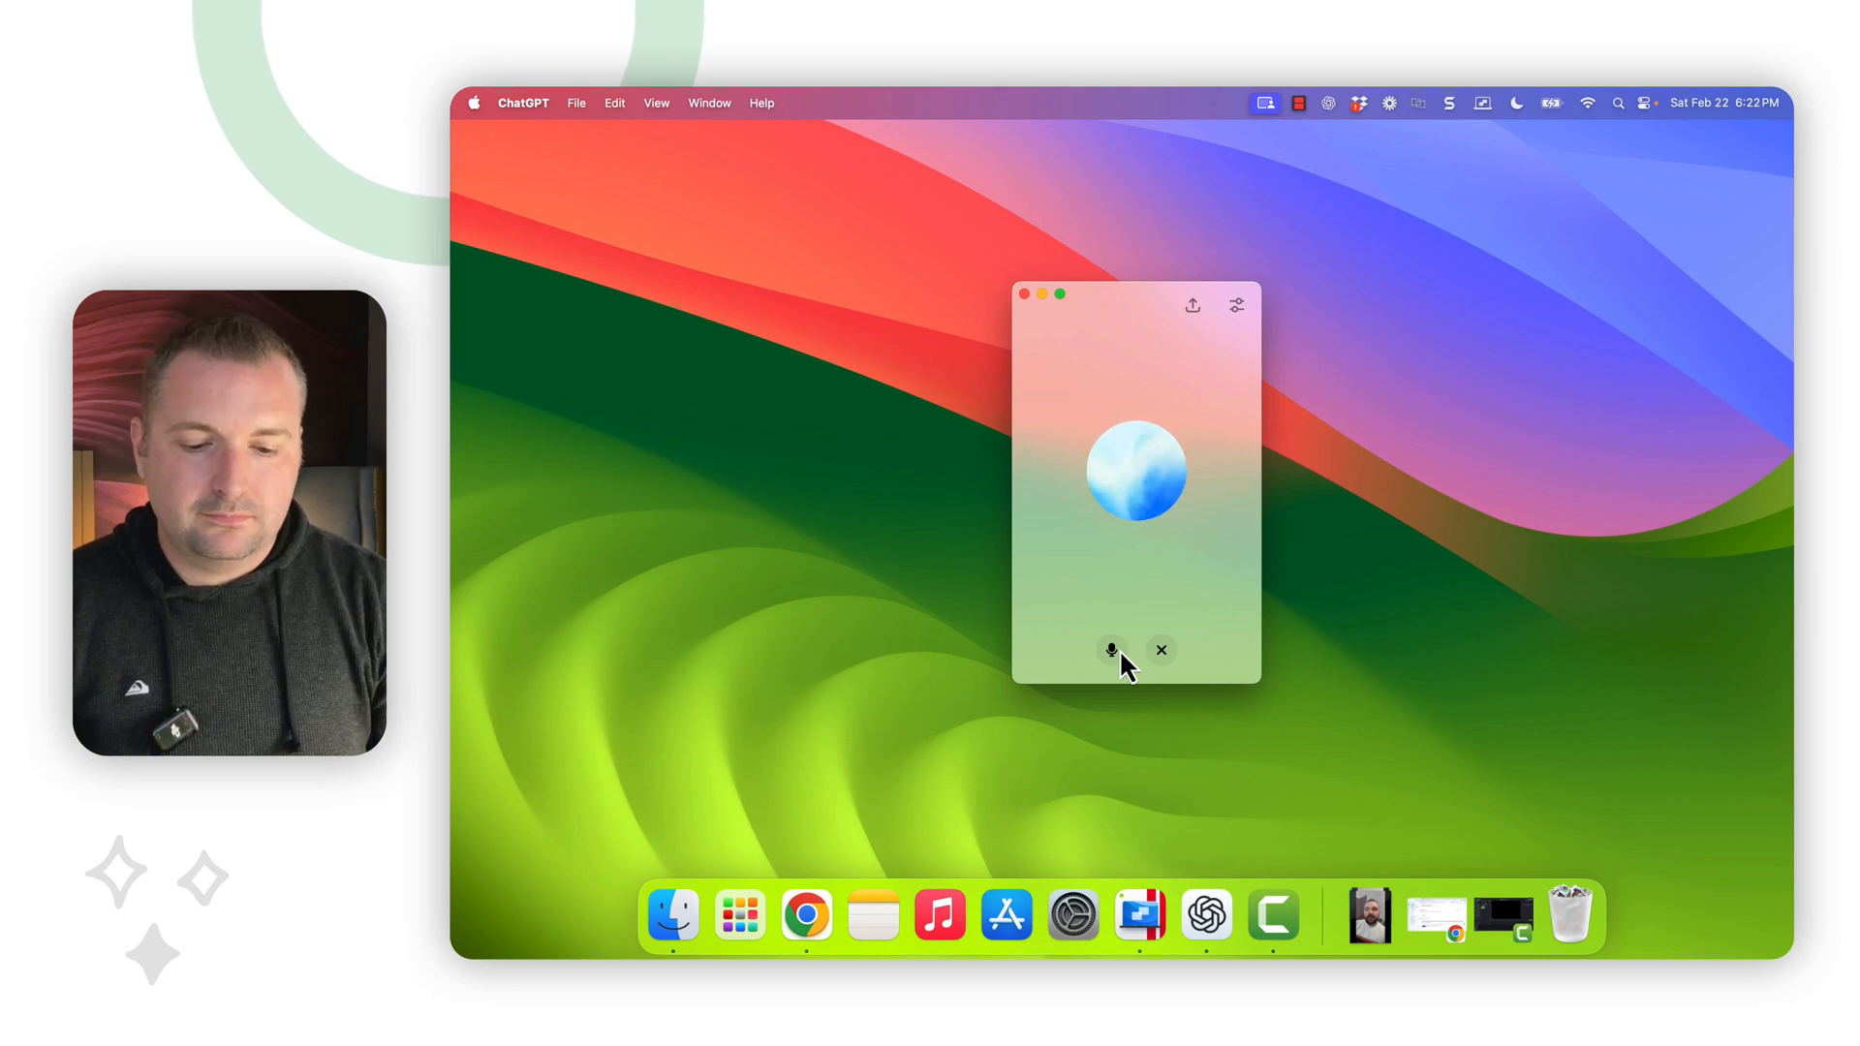
Mute the microphone and end voice mode, leaving the transcript in the chat.
left_click(1109, 650)
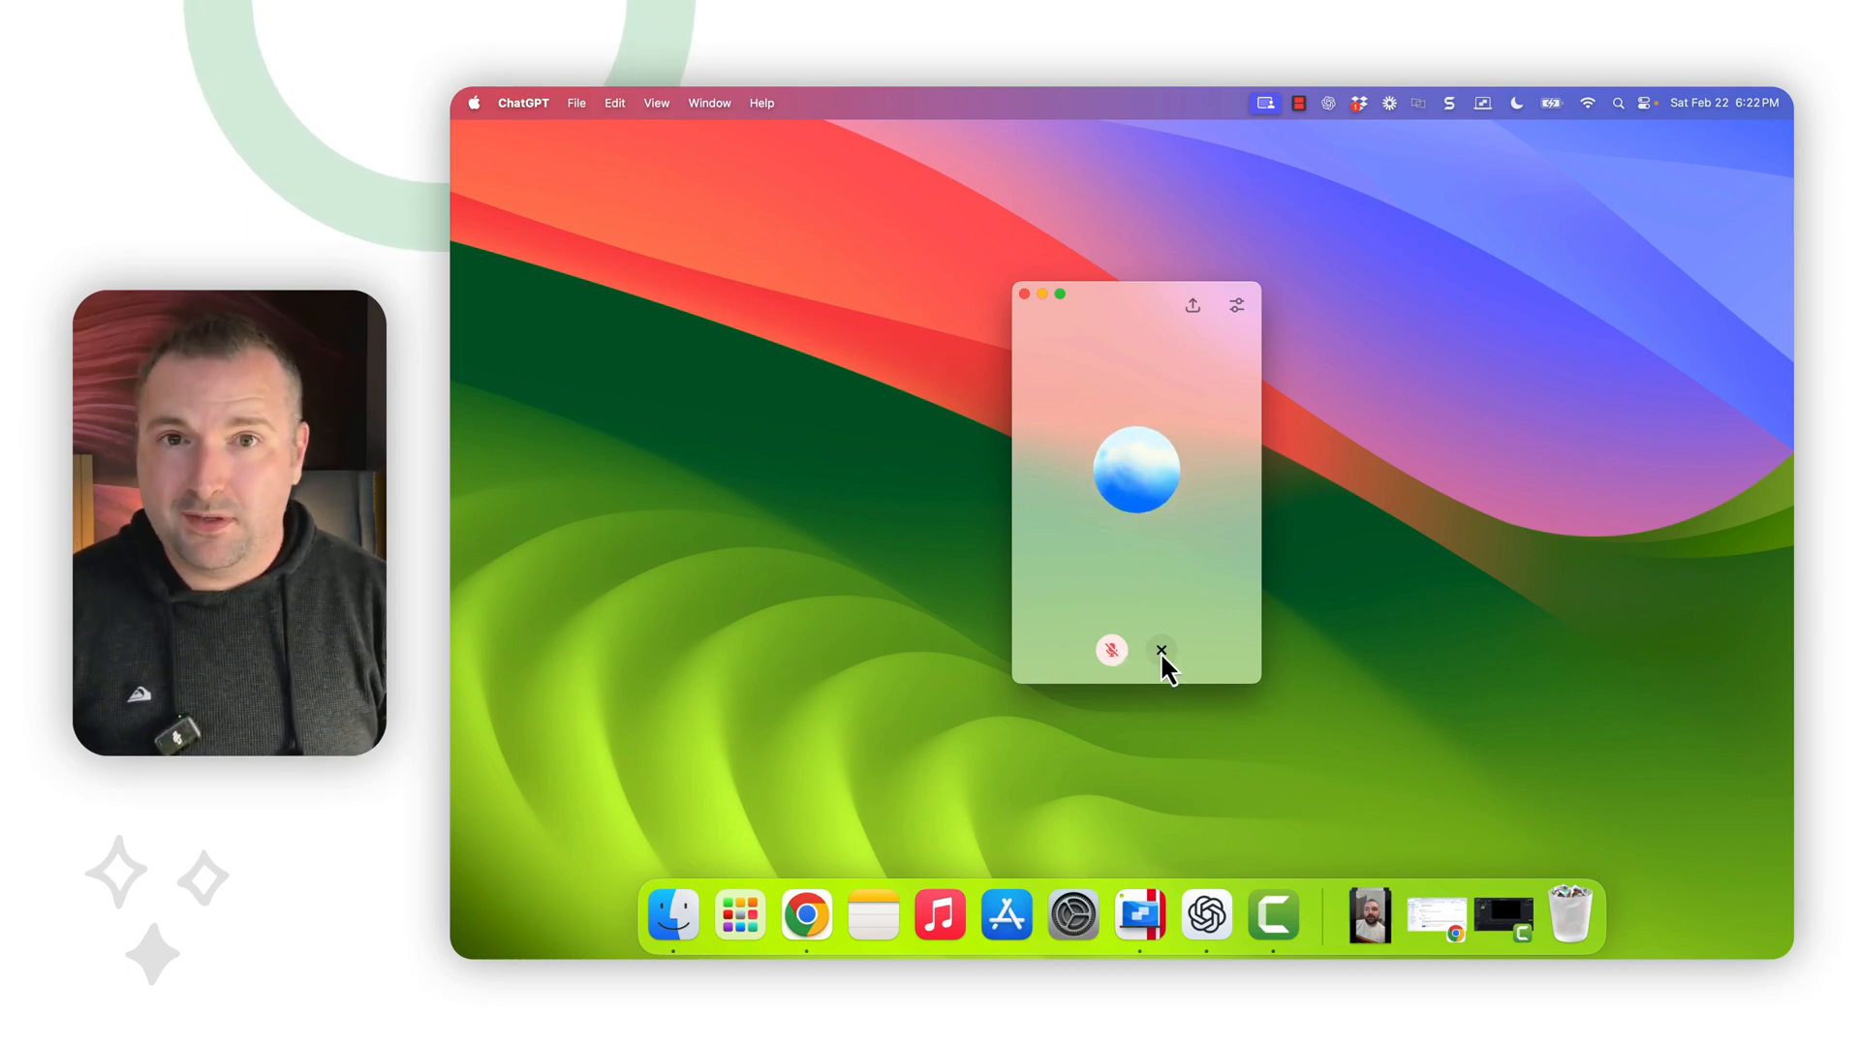
left_click(1161, 651)
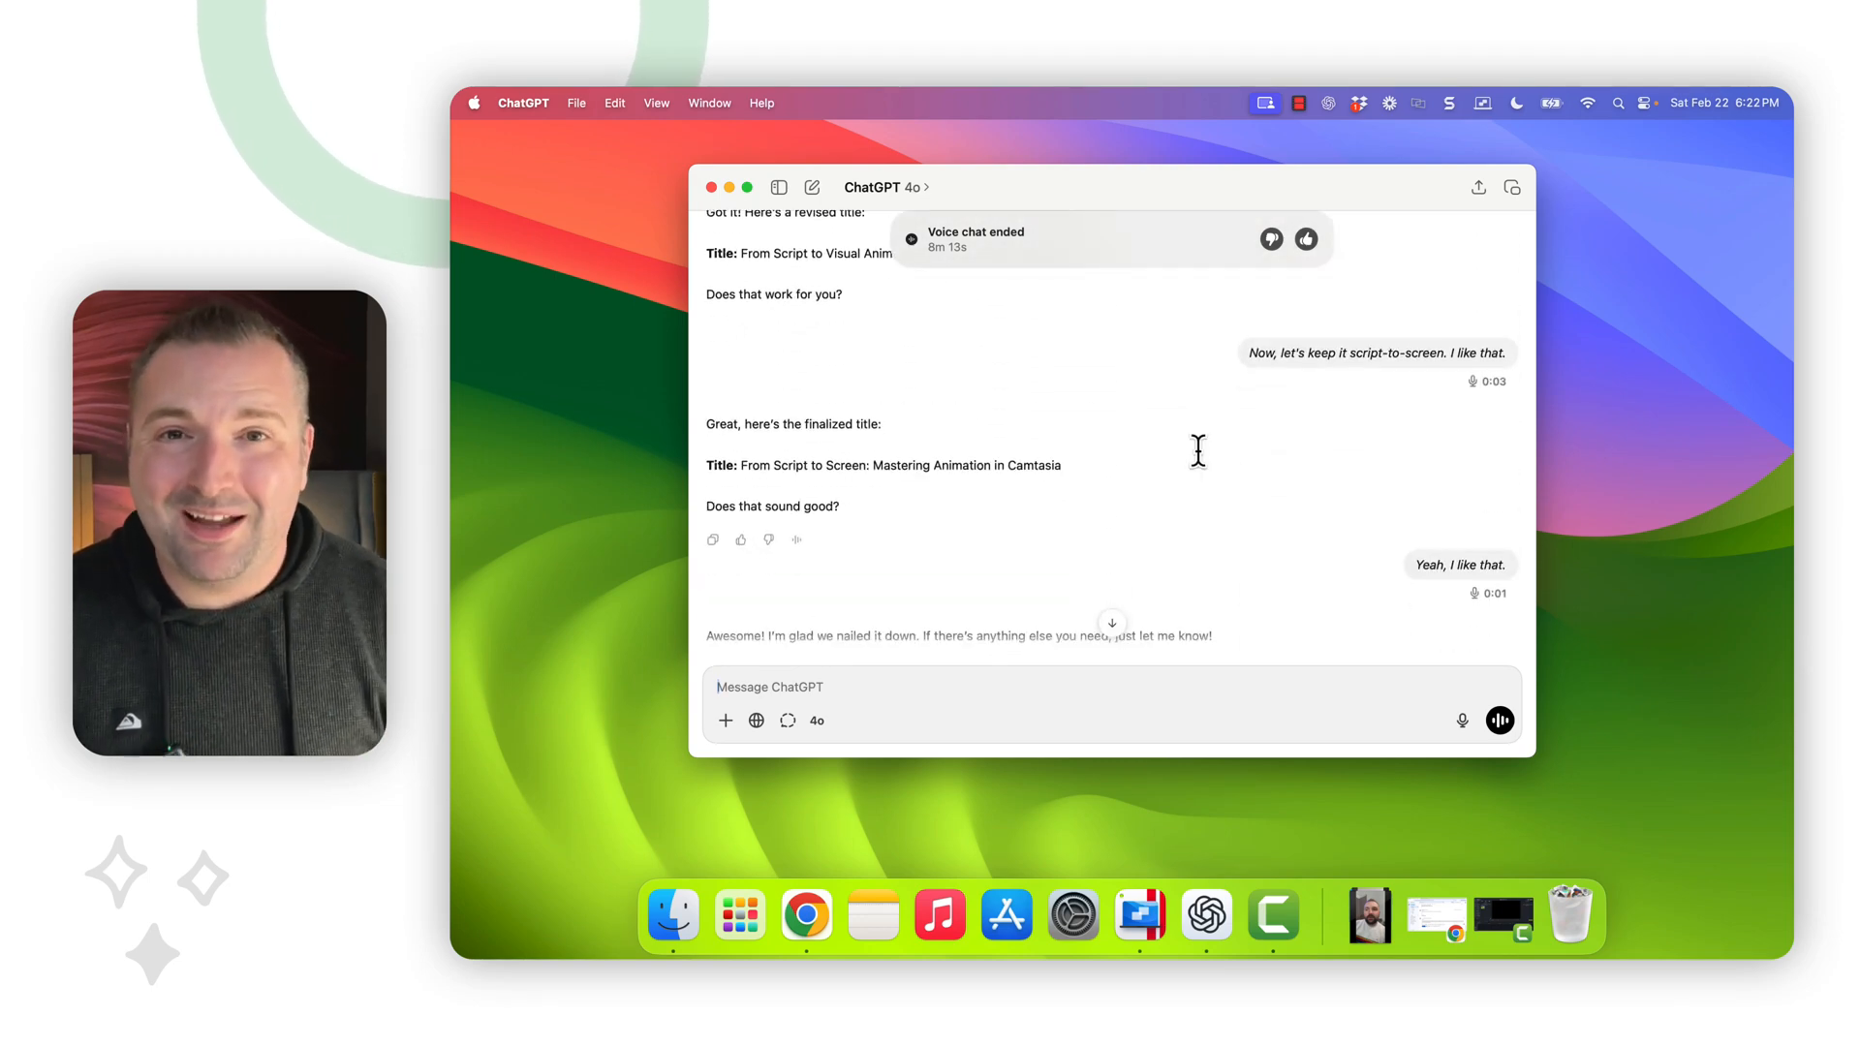
Send 'Can you export these into a Word doc for me?' to get a .docx link.
scroll("down", 3)
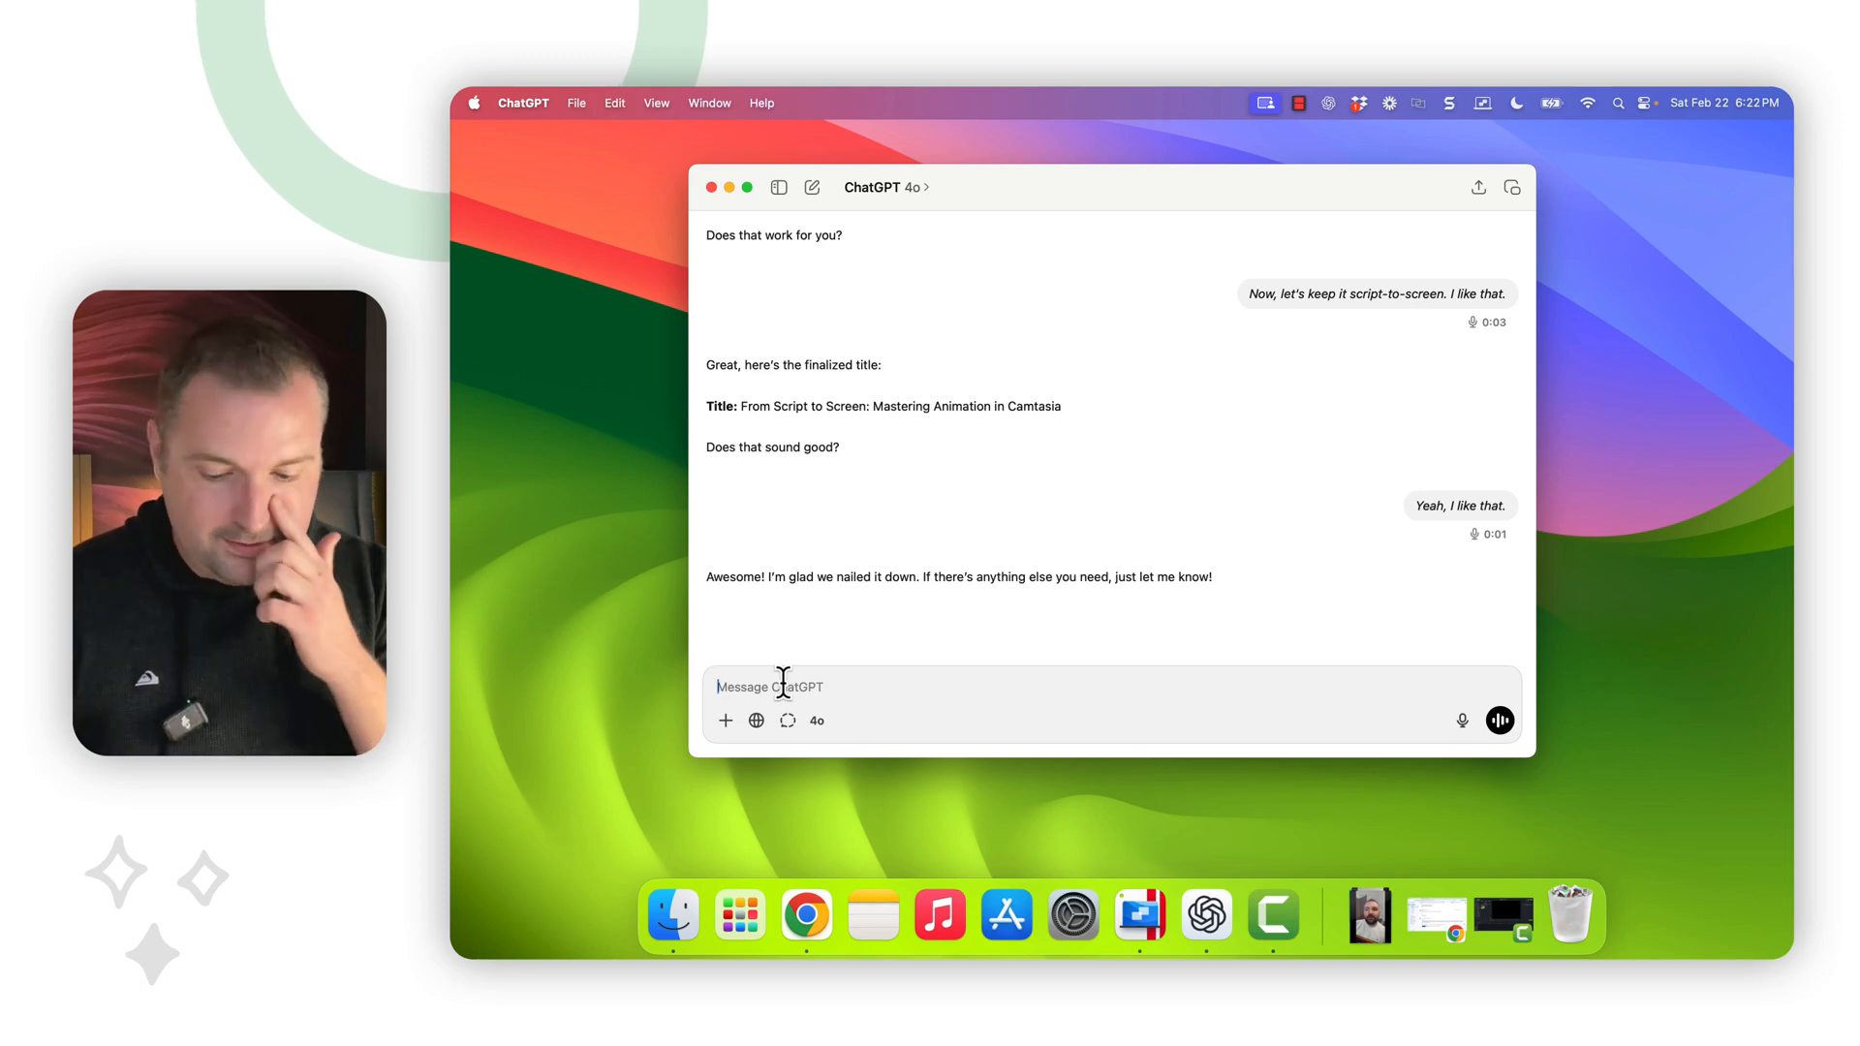
type("Can you")
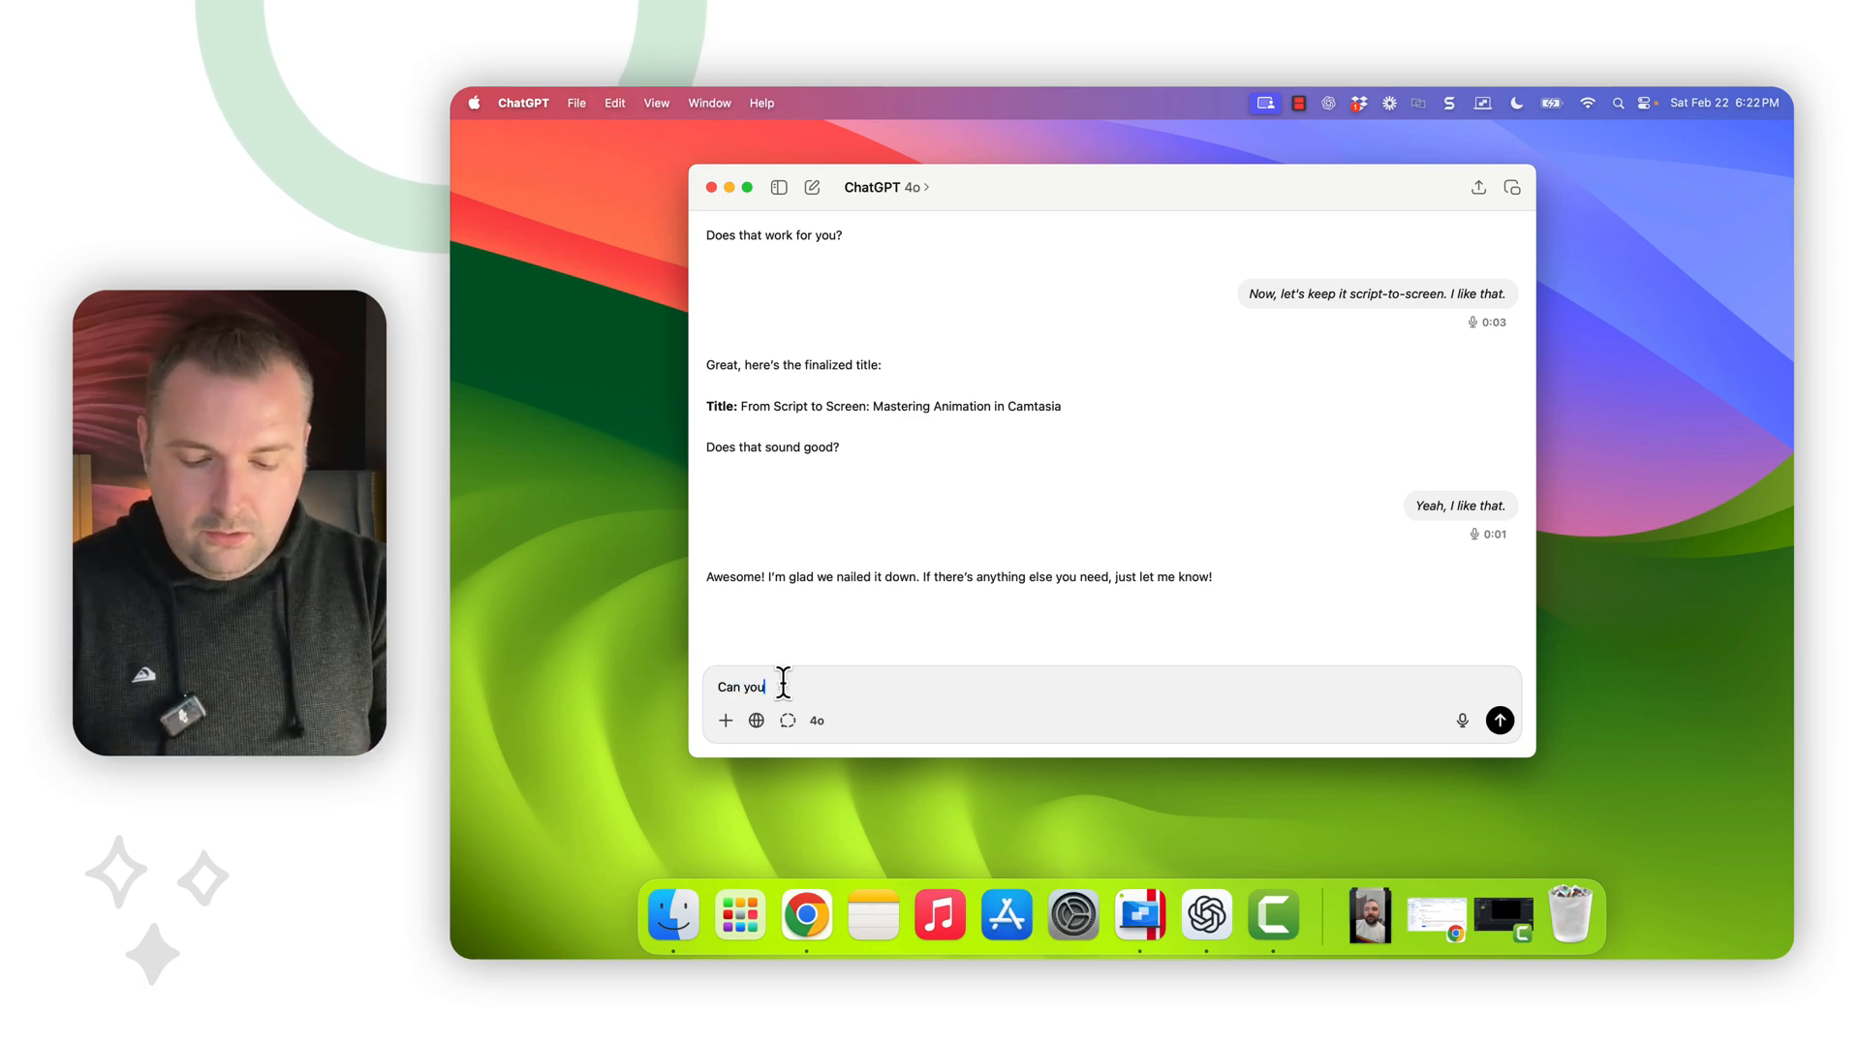
type("export these")
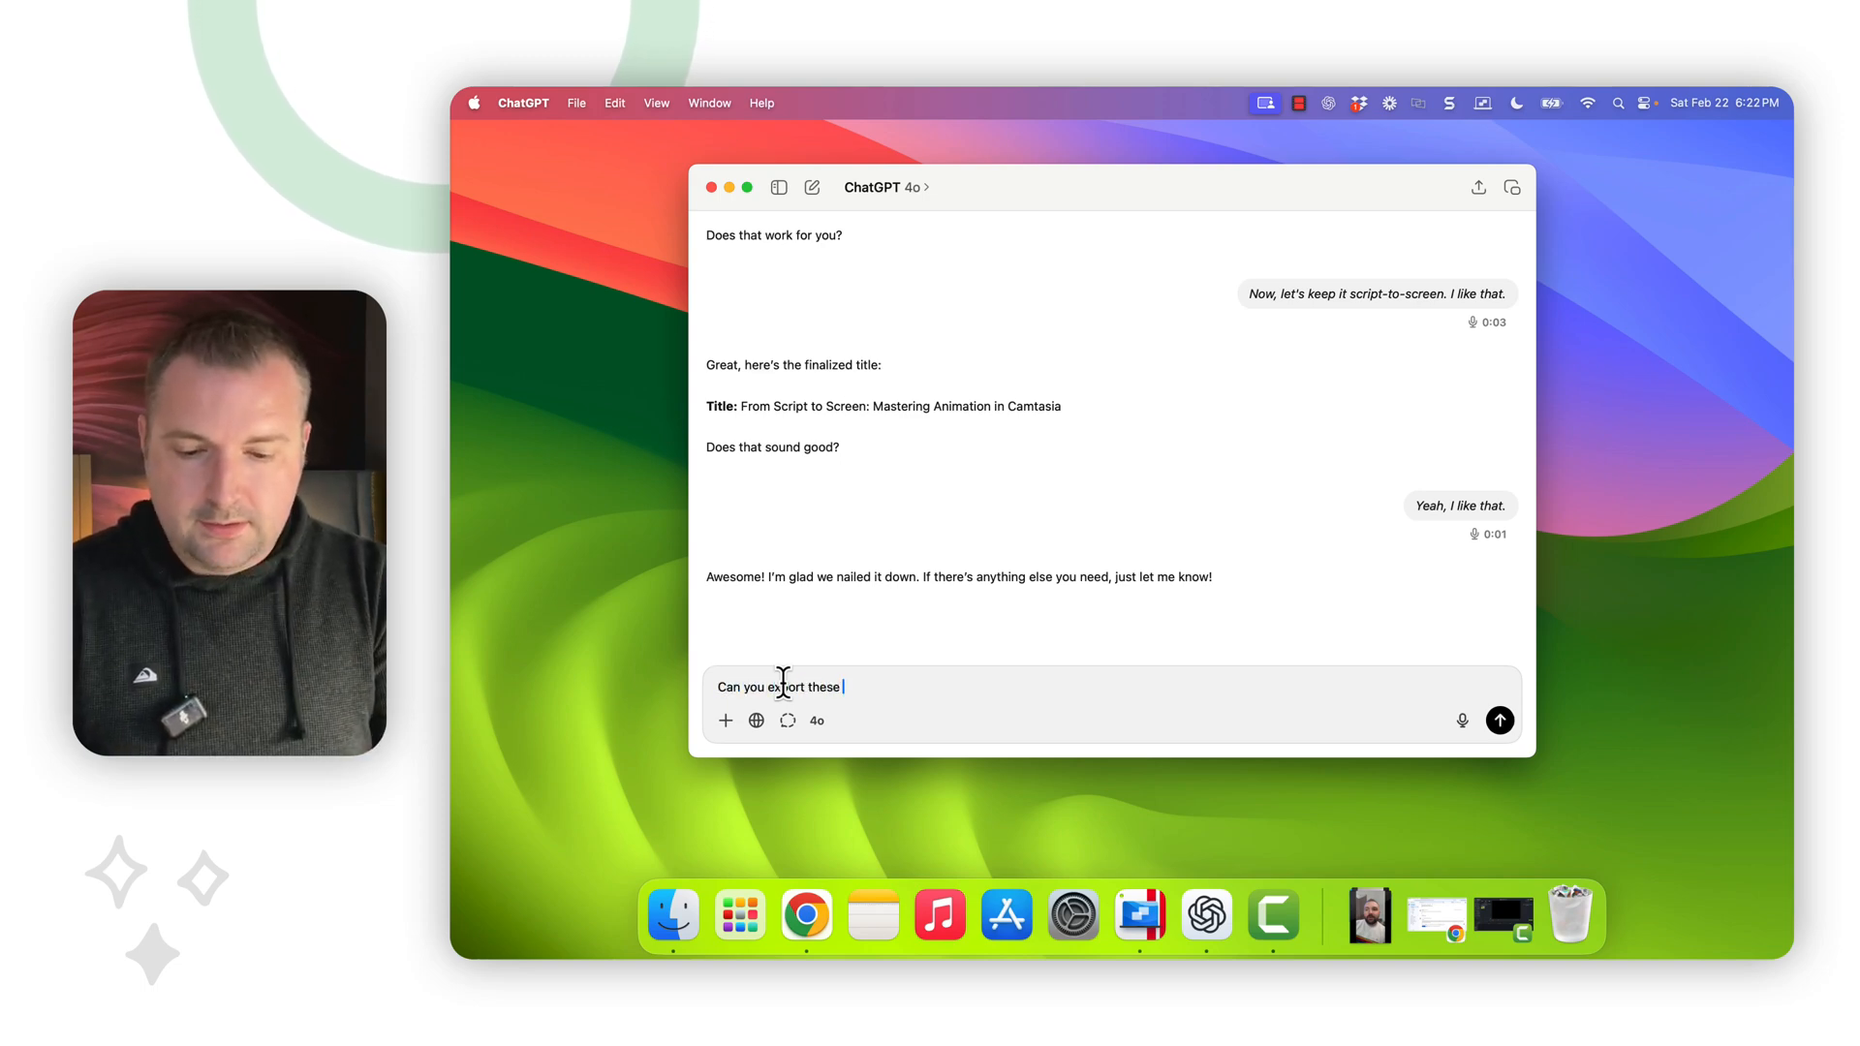
type("into a Word d")
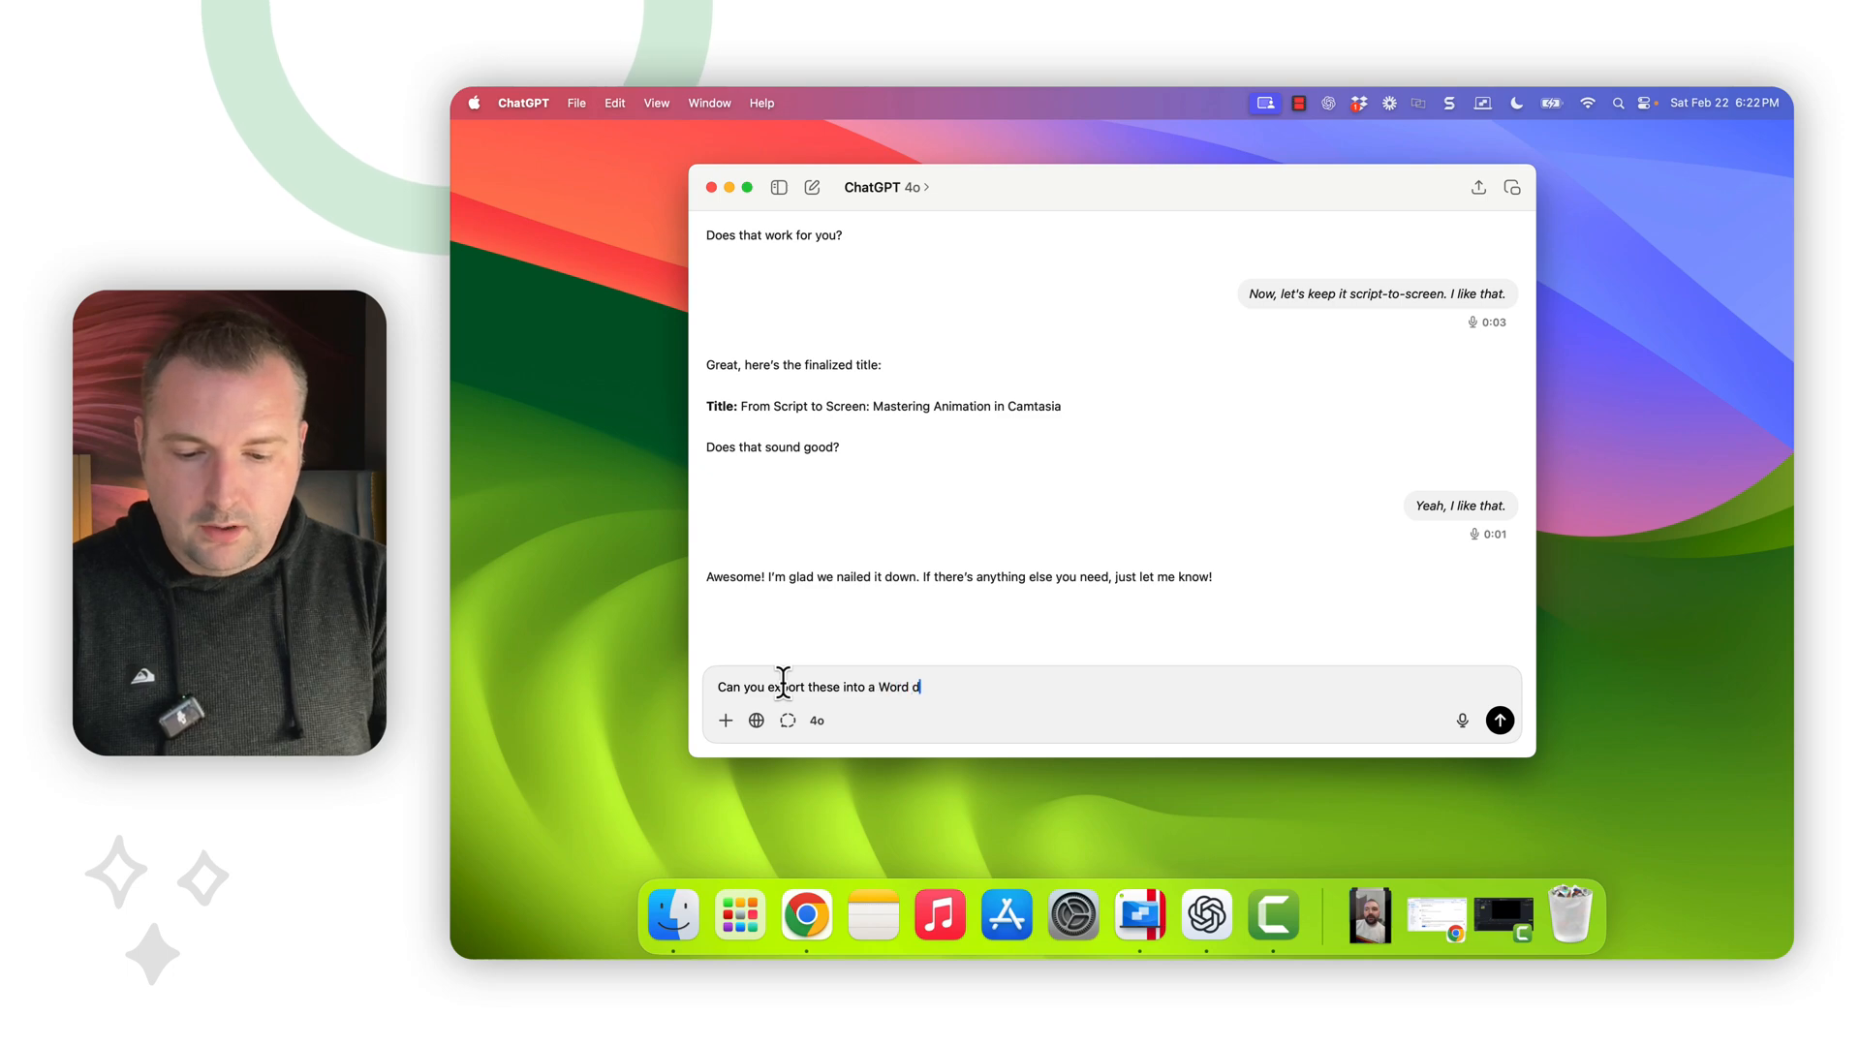
left_click(1499, 720)
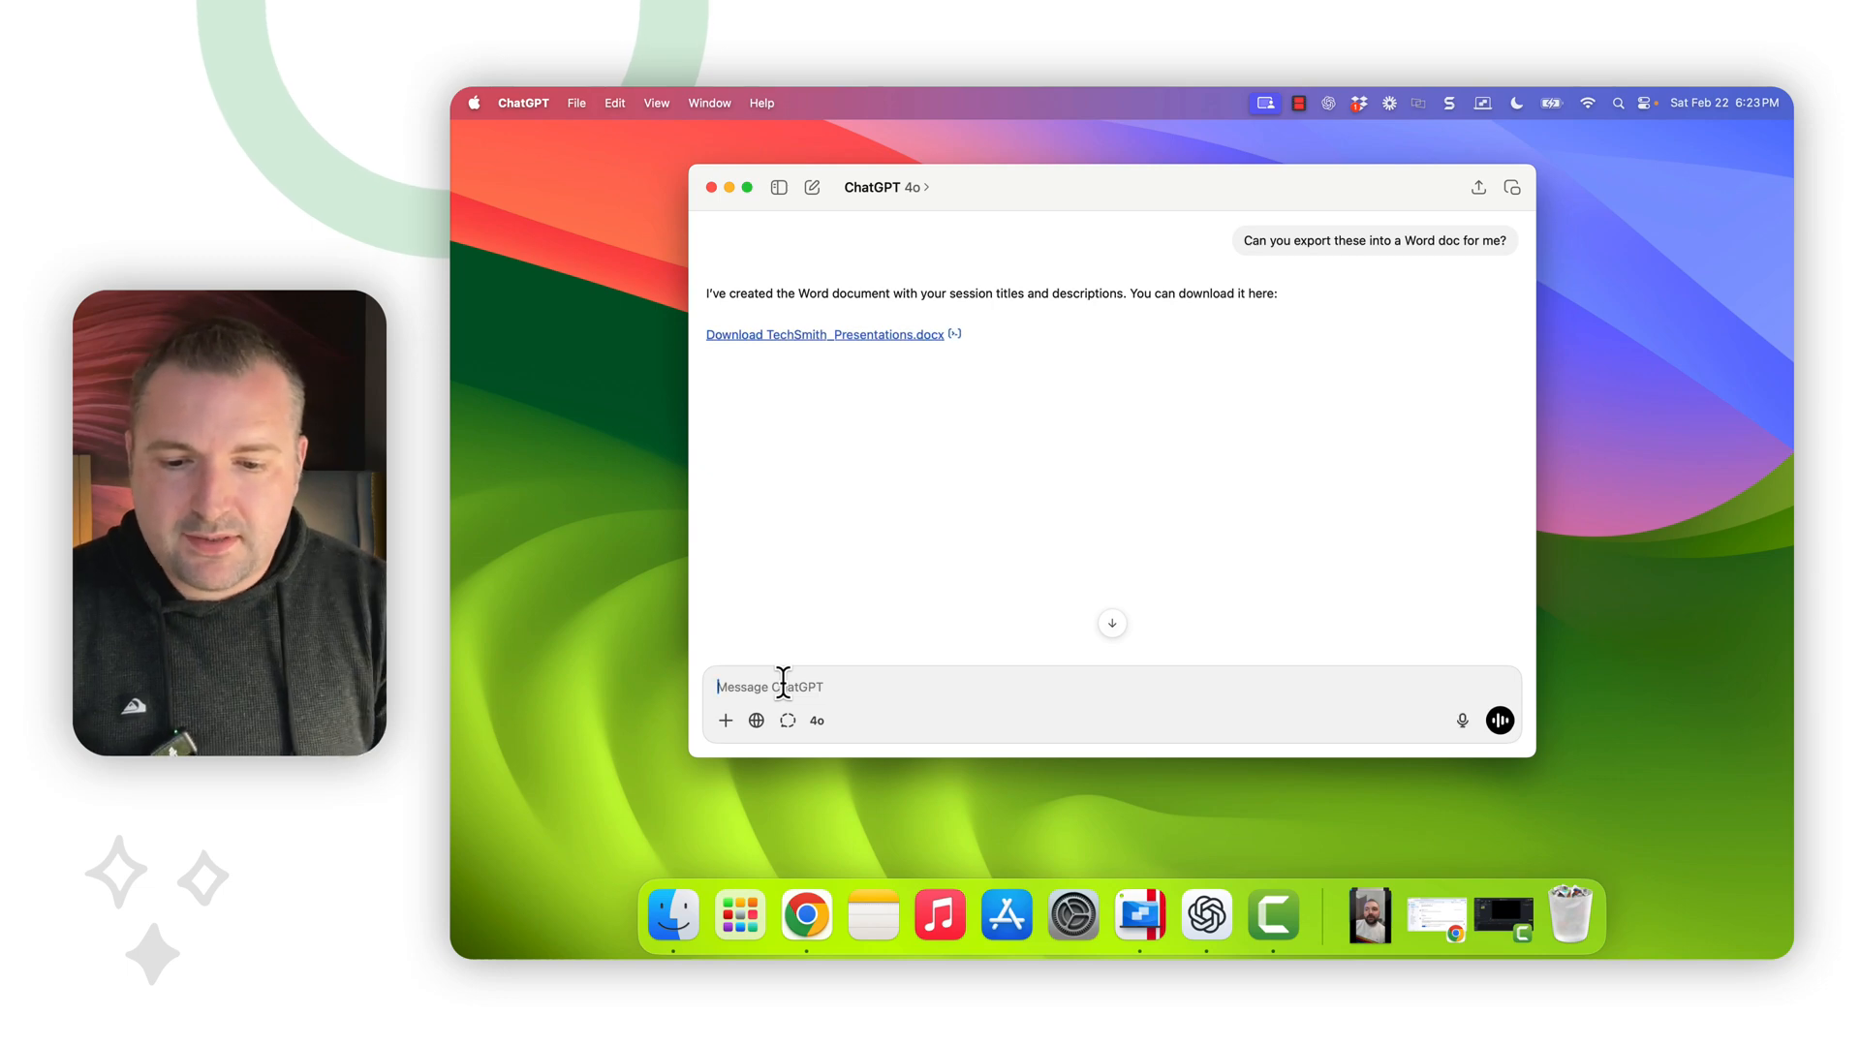
mouse_move(966, 305)
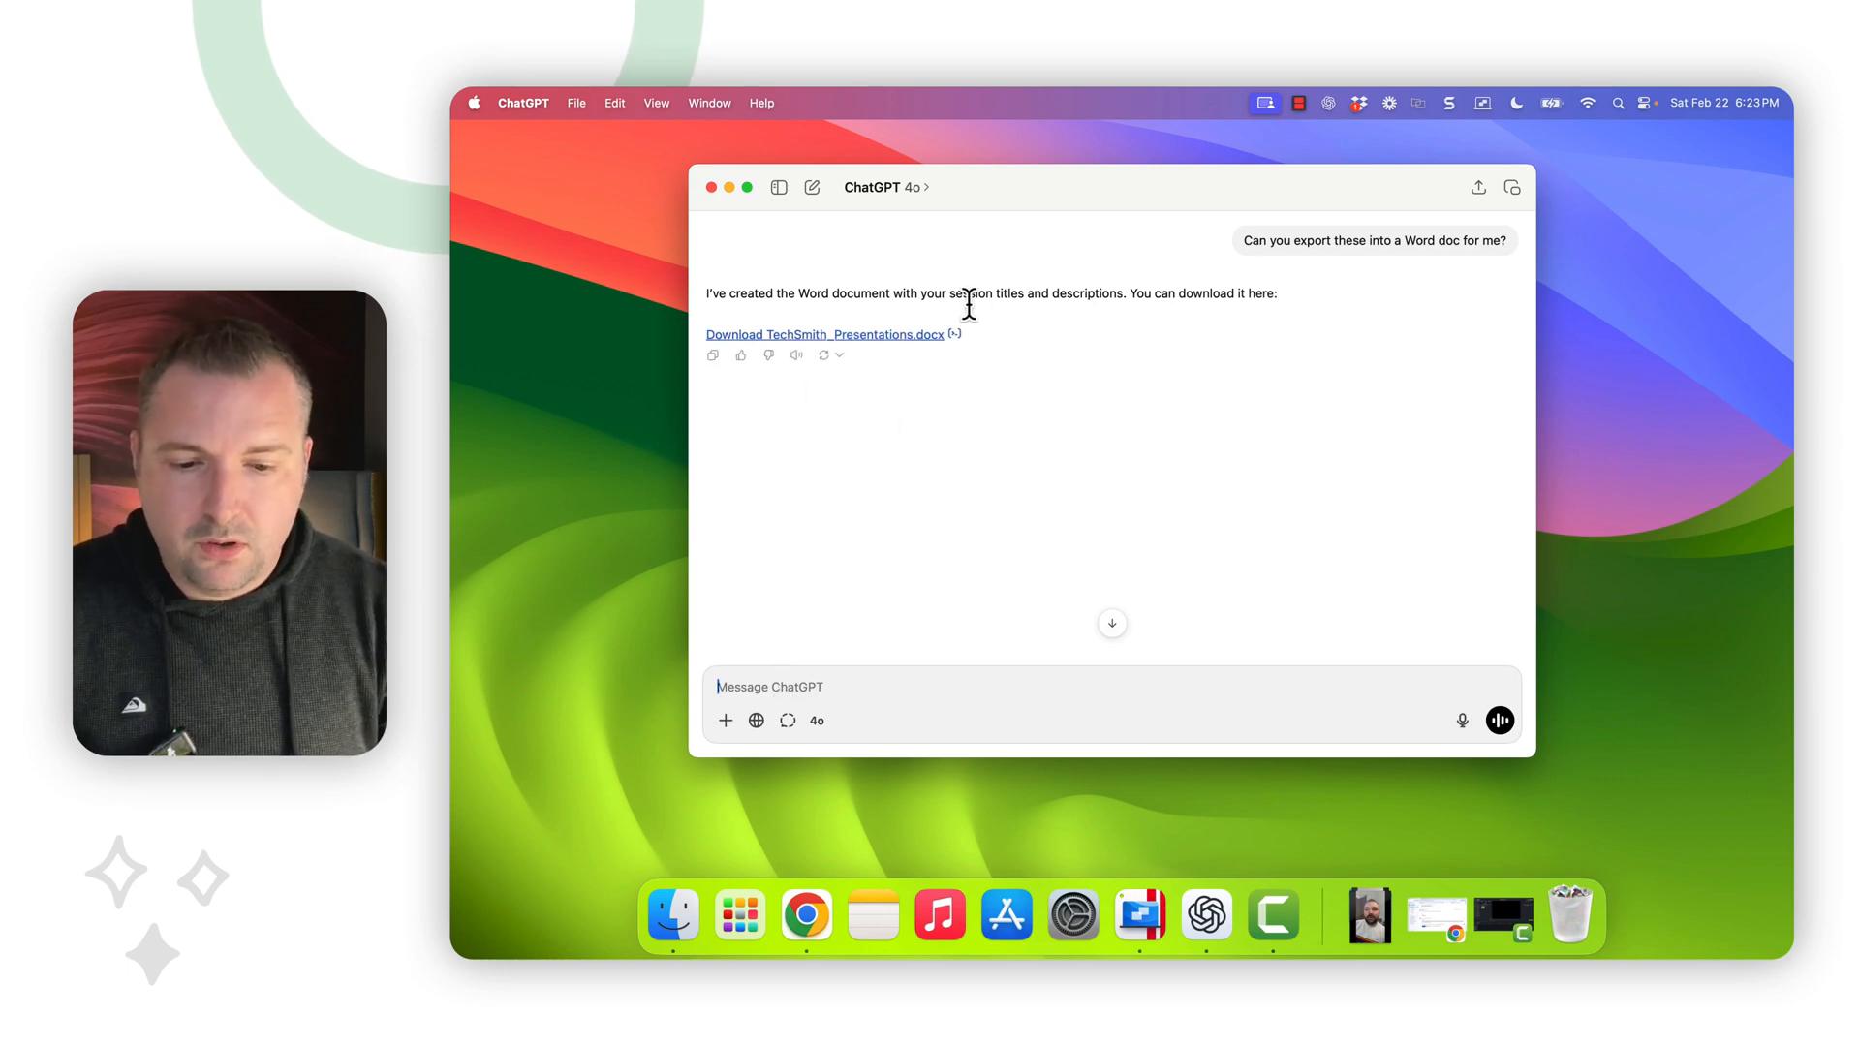
mouse_move(928, 352)
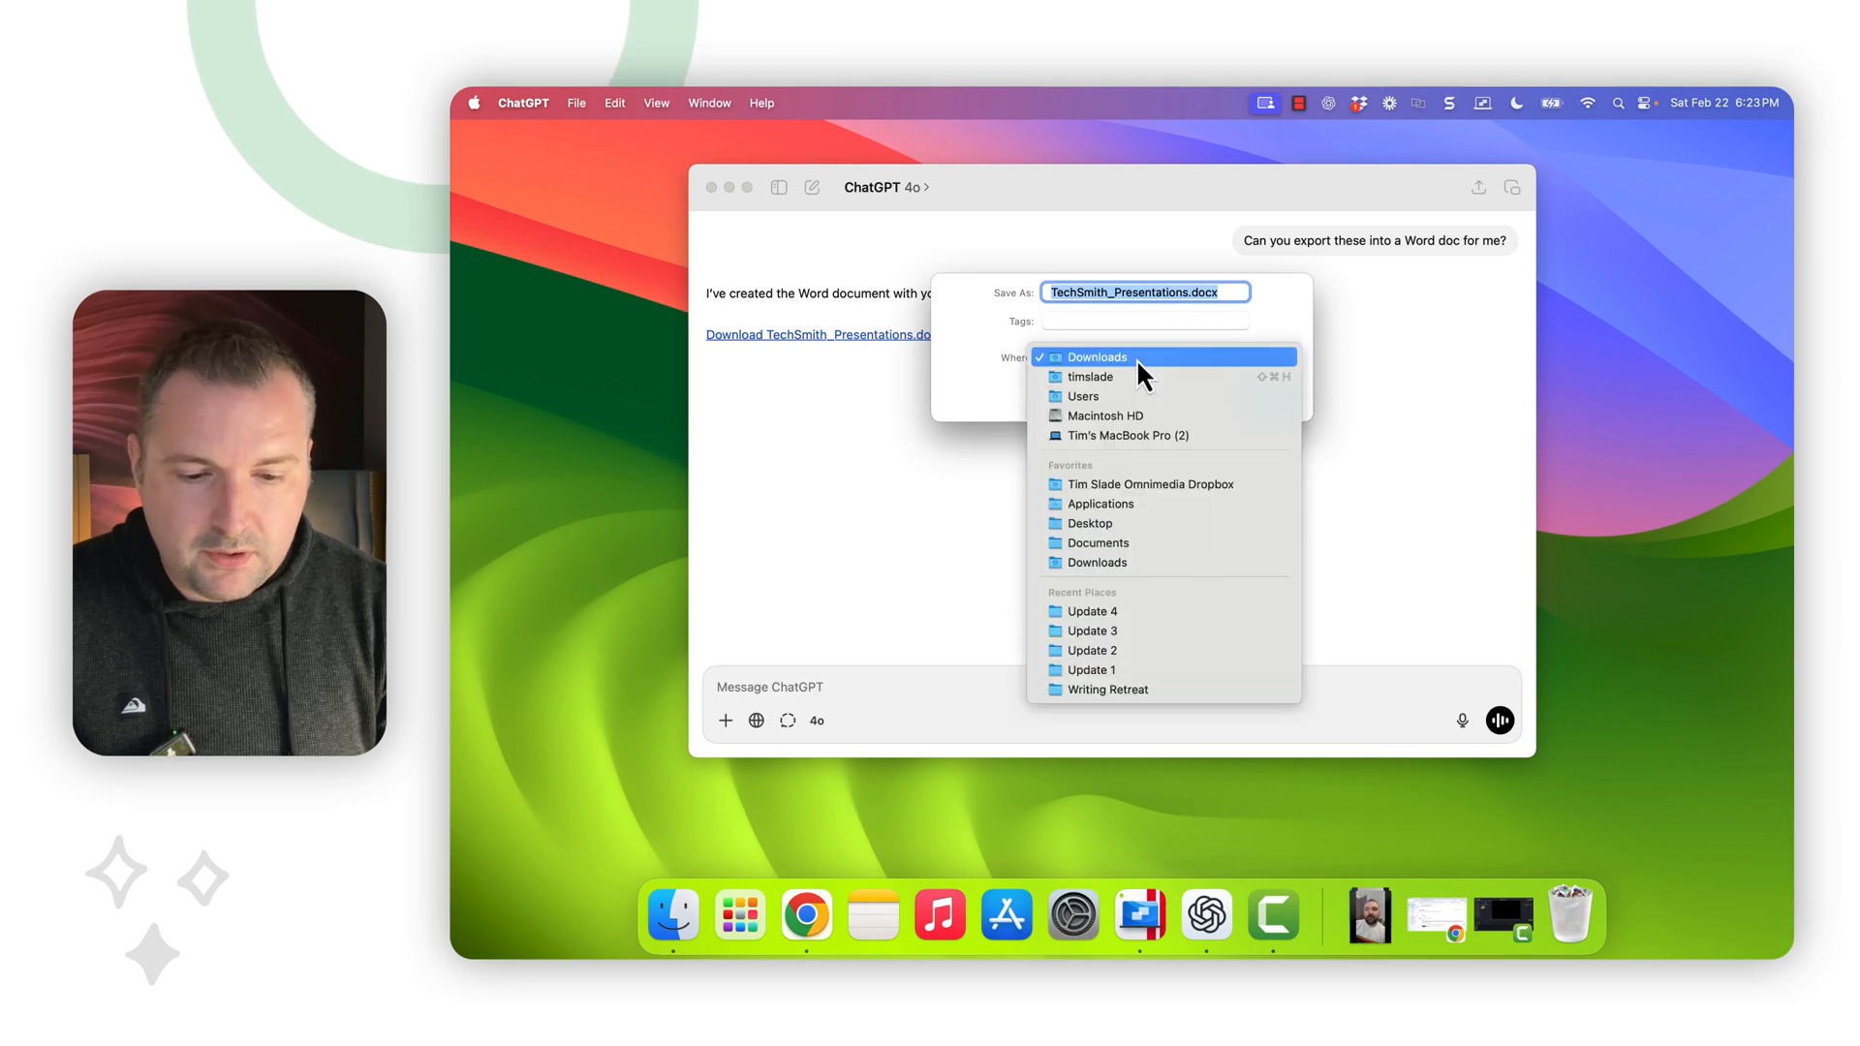
Download TechSmith_Presentations.docx to the Desktop and select the saved file there.
left_click(1089, 524)
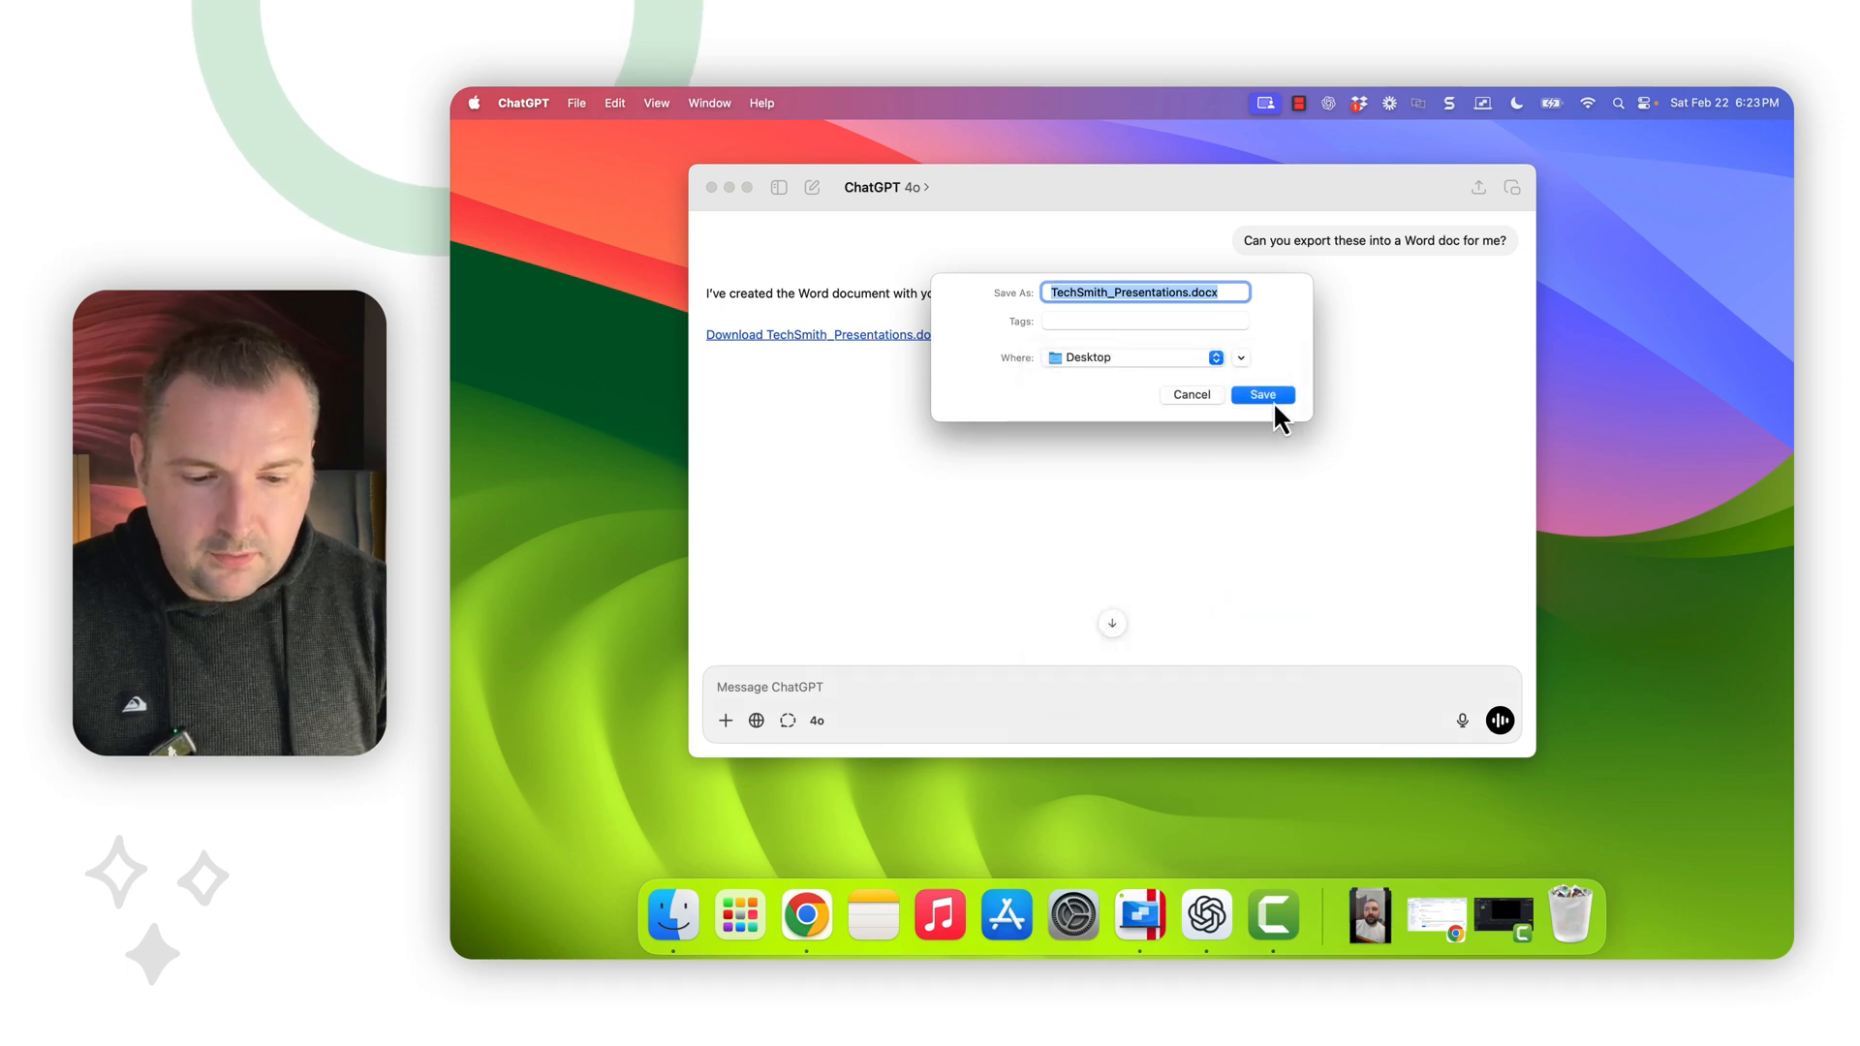
left_click(1262, 394)
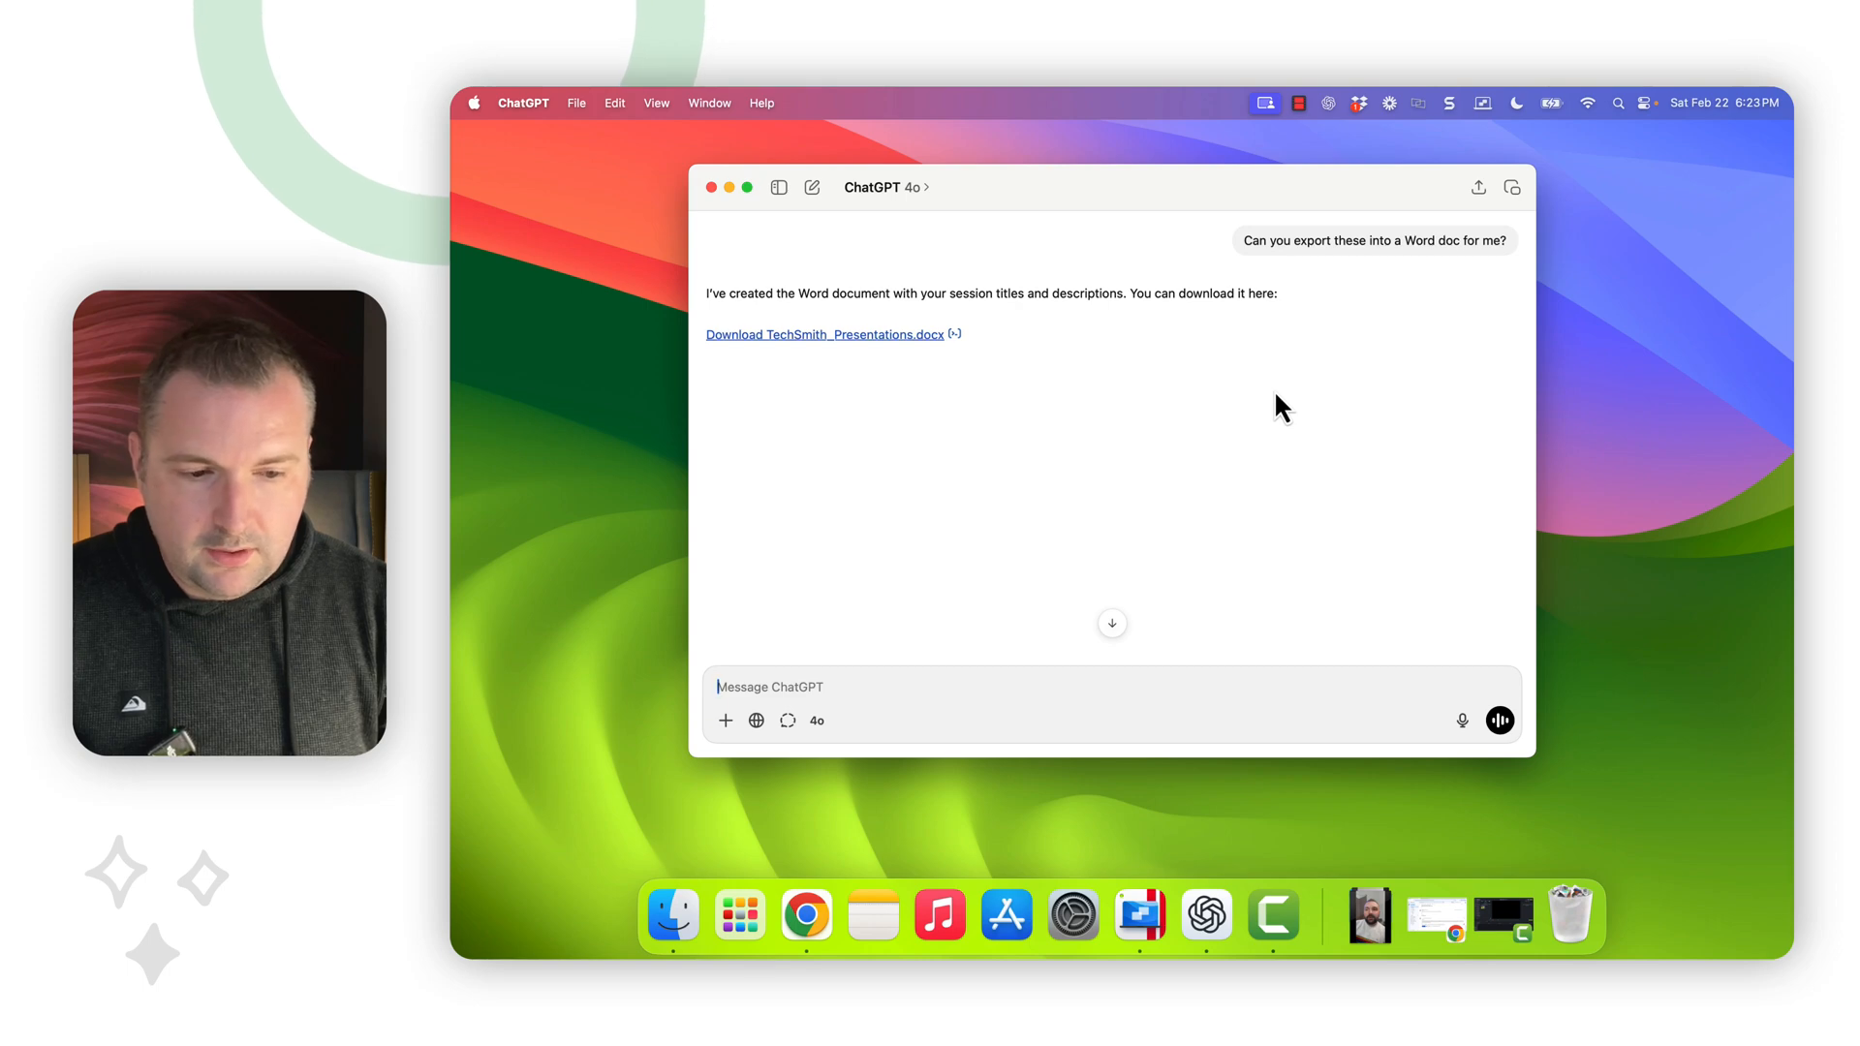
left_click(824, 334)
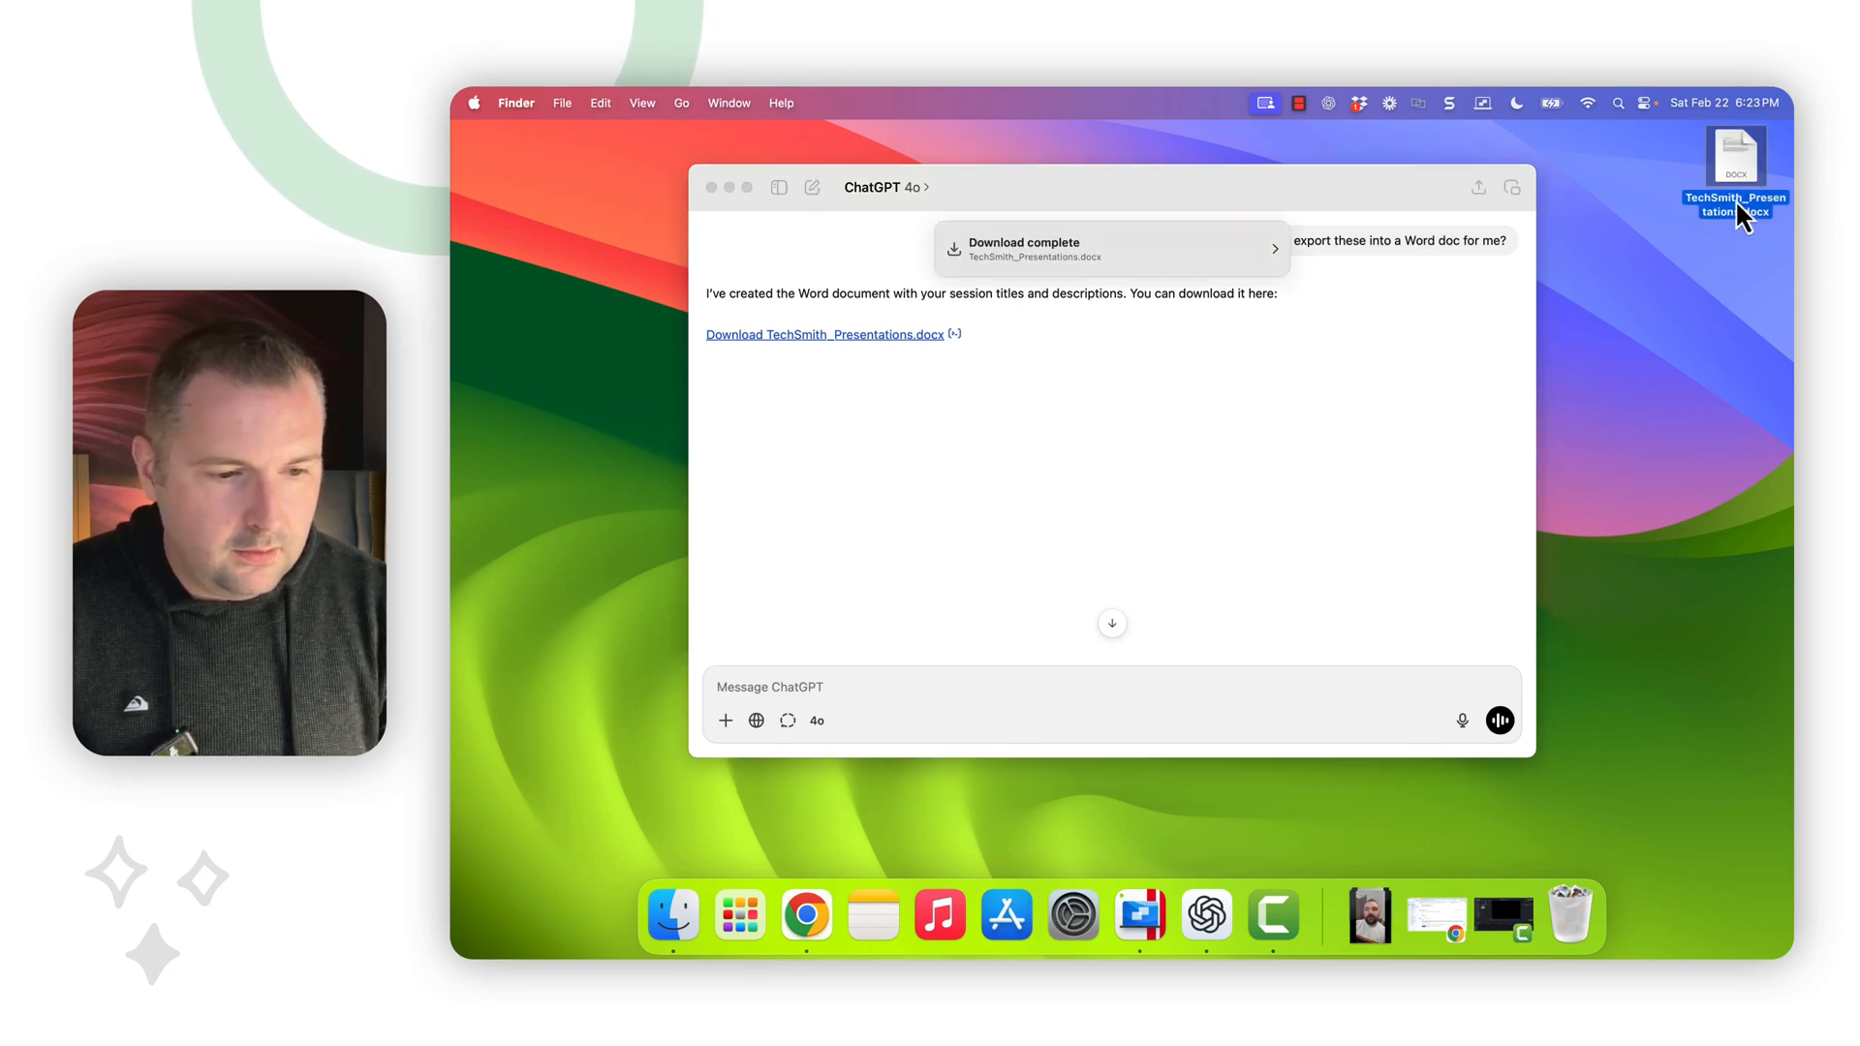
Open TechSmith_Presentations.docx from the desktop in Word, showing Session 1 and Session 2.
double_click(1734, 163)
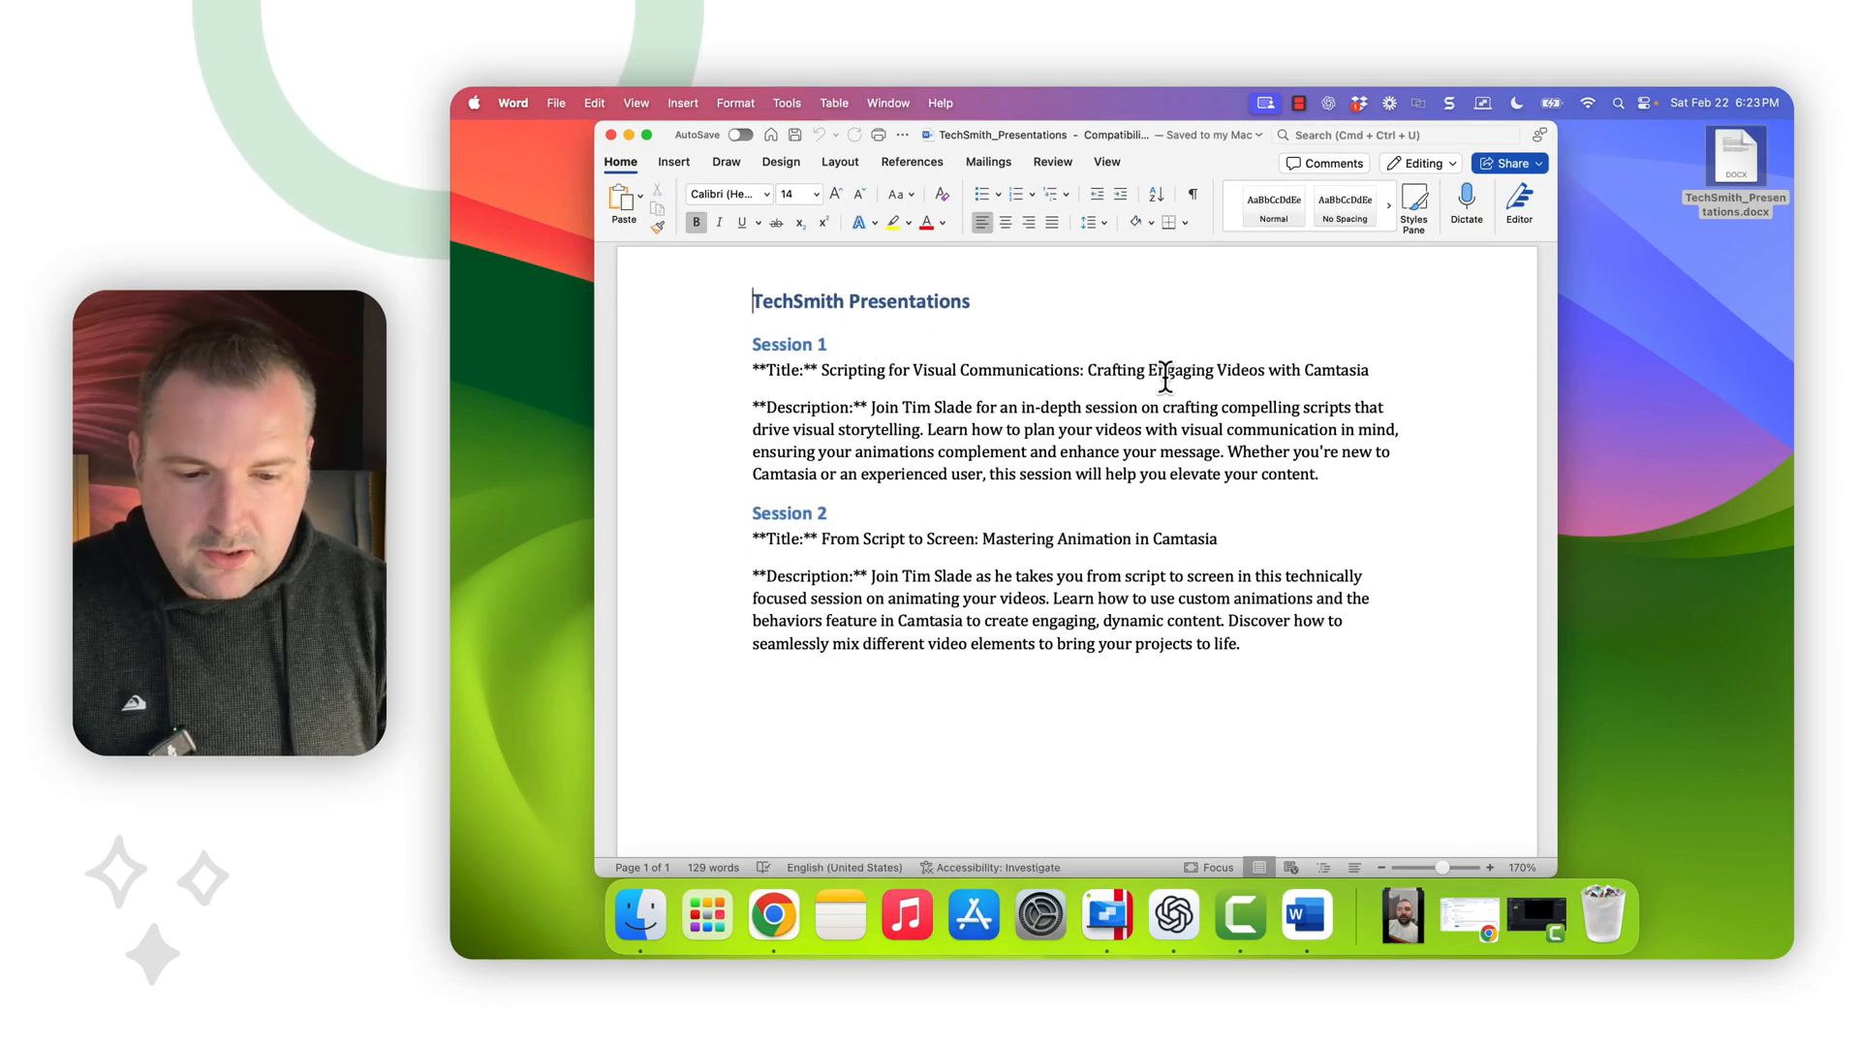
mouse_move(1435, 374)
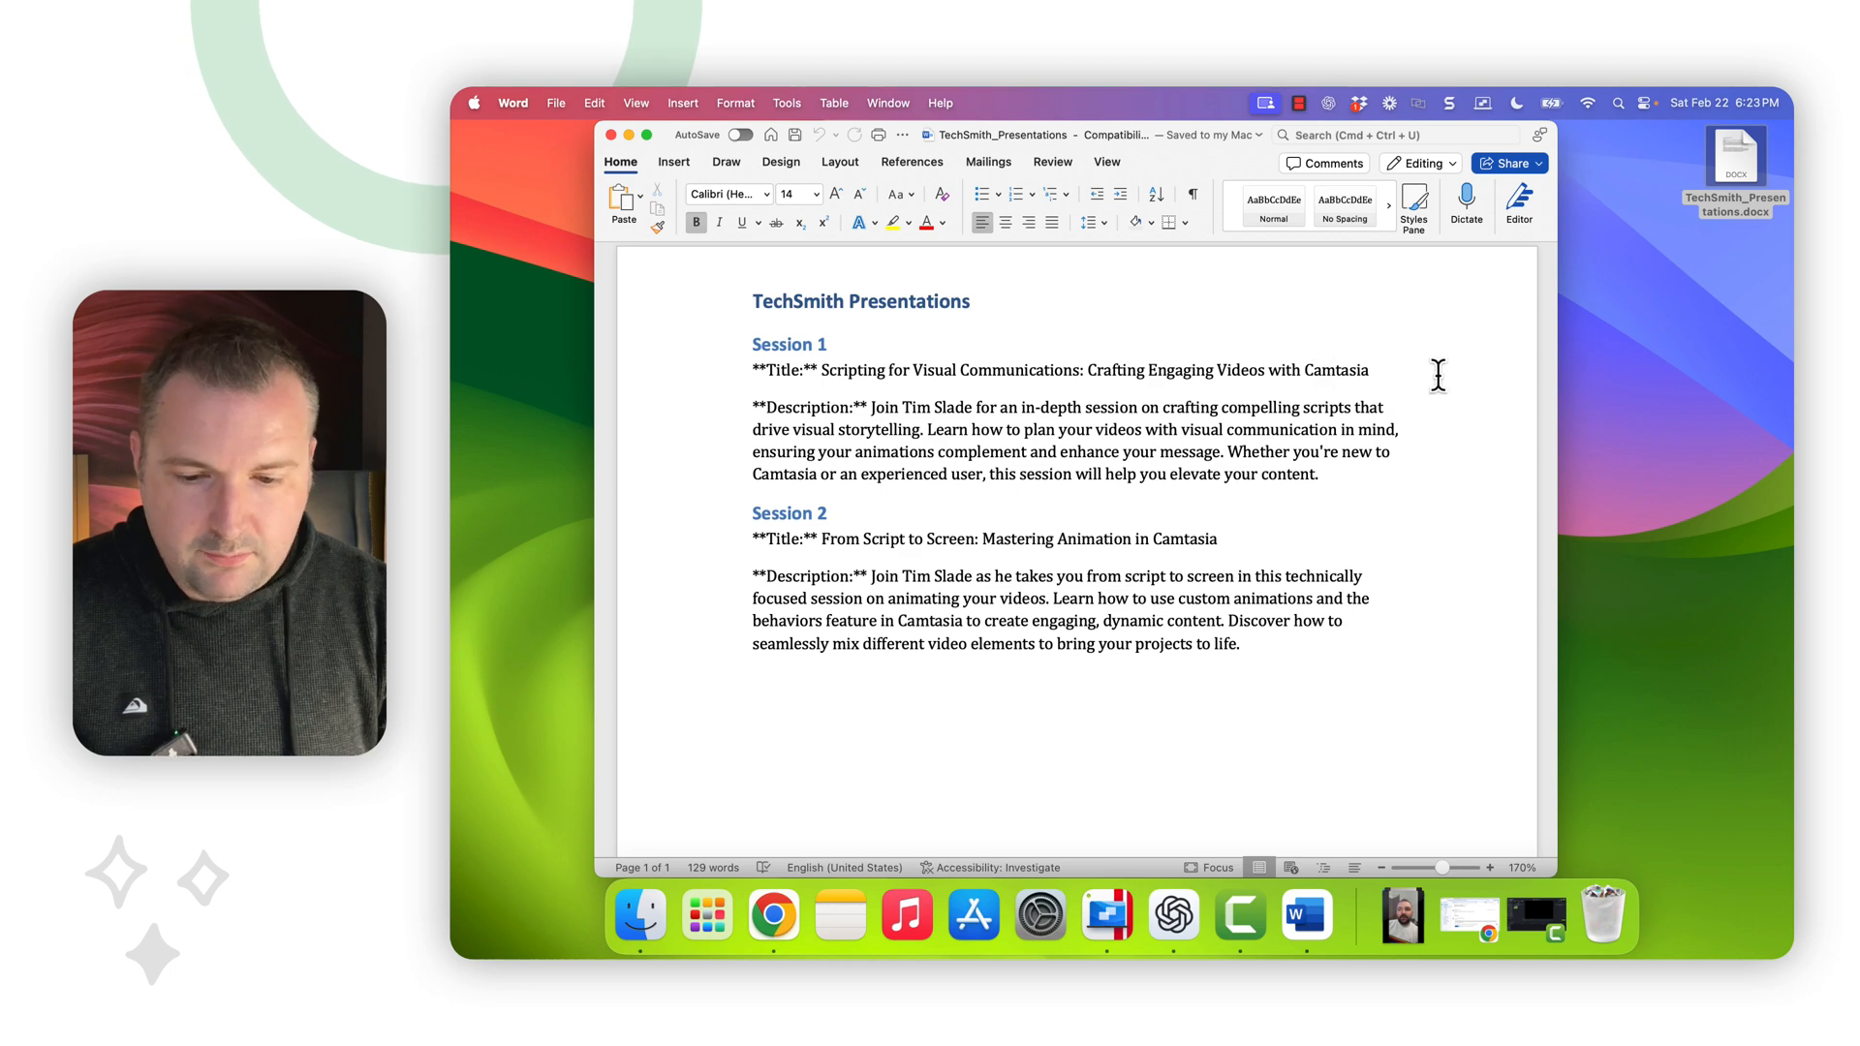